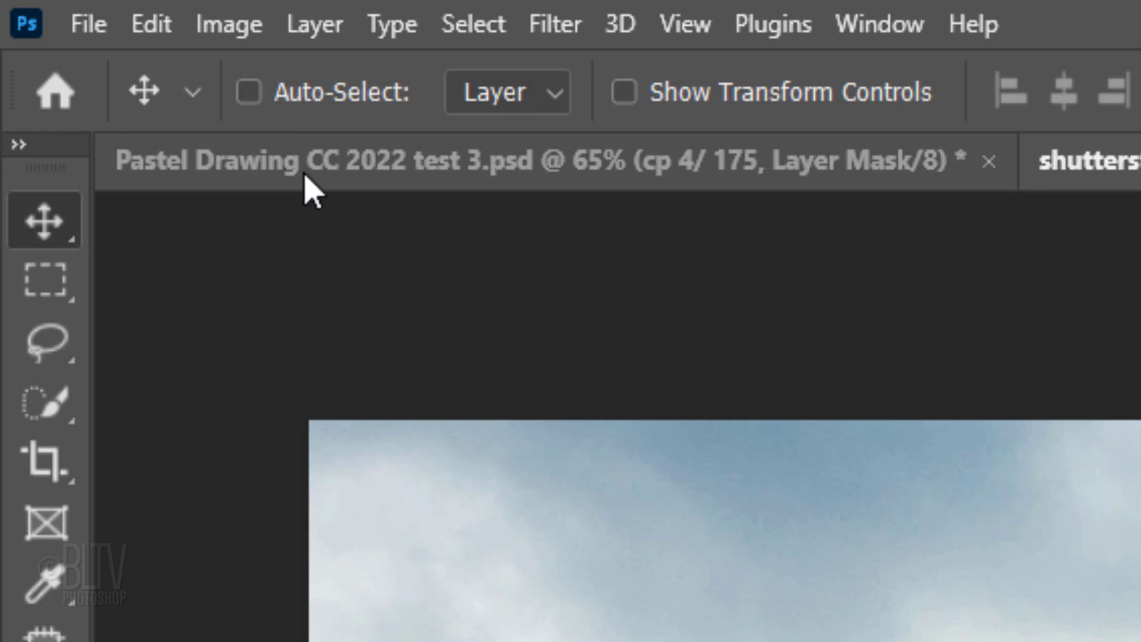
# Step: Check the image size, then unlock the background as Layer 0 and hide it
pyautogui.click(227, 23)
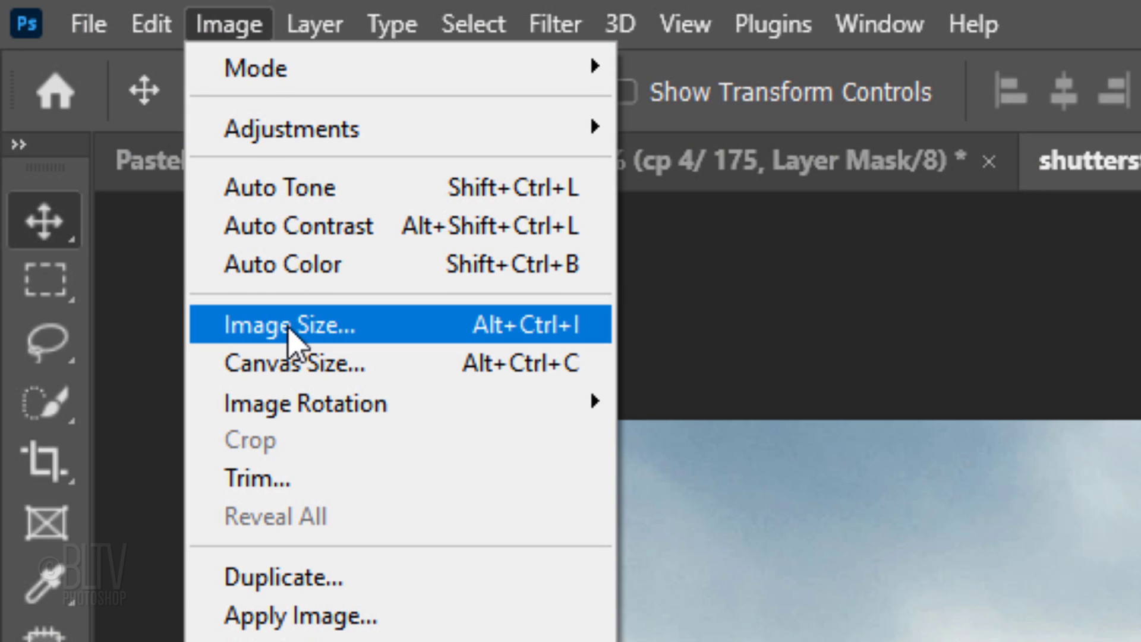
pyautogui.click(289, 324)
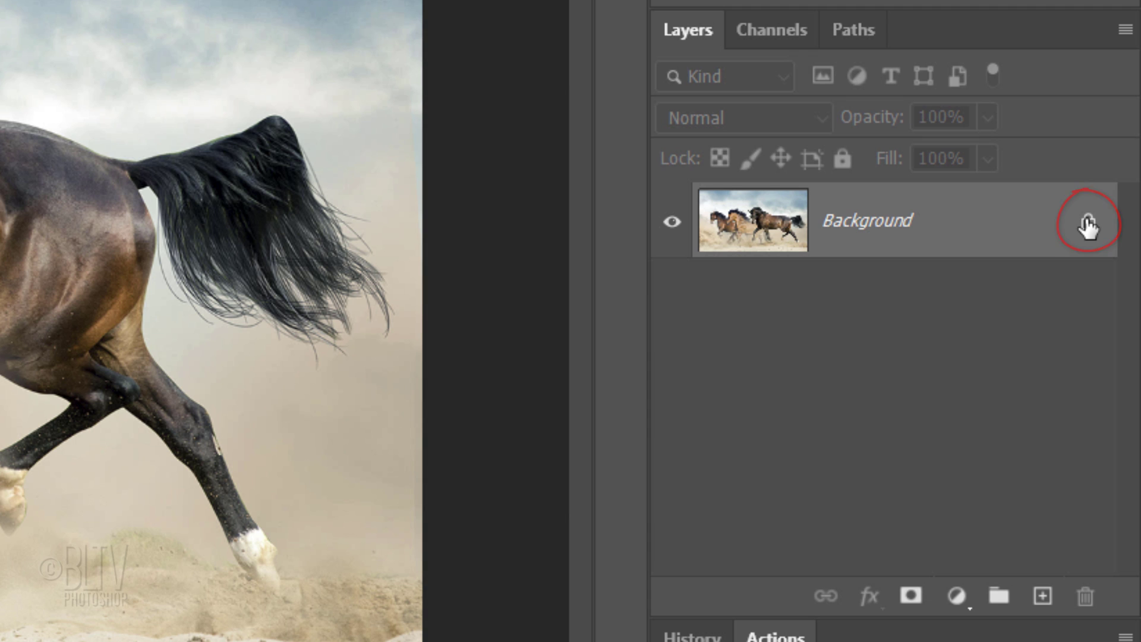
pyautogui.click(1090, 221)
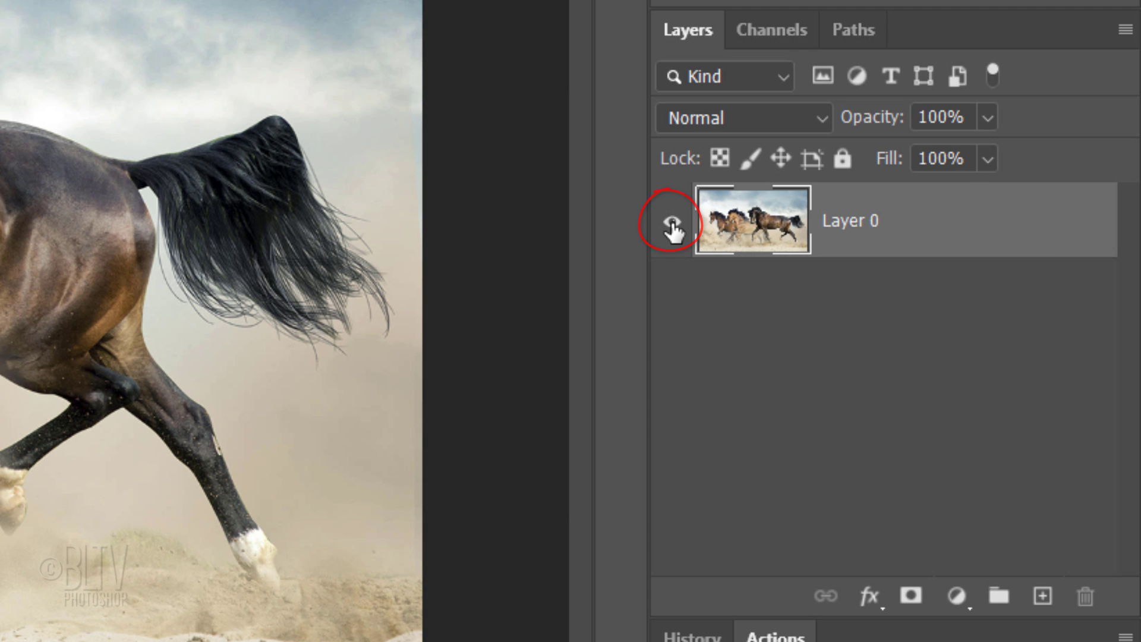
pyautogui.click(670, 221)
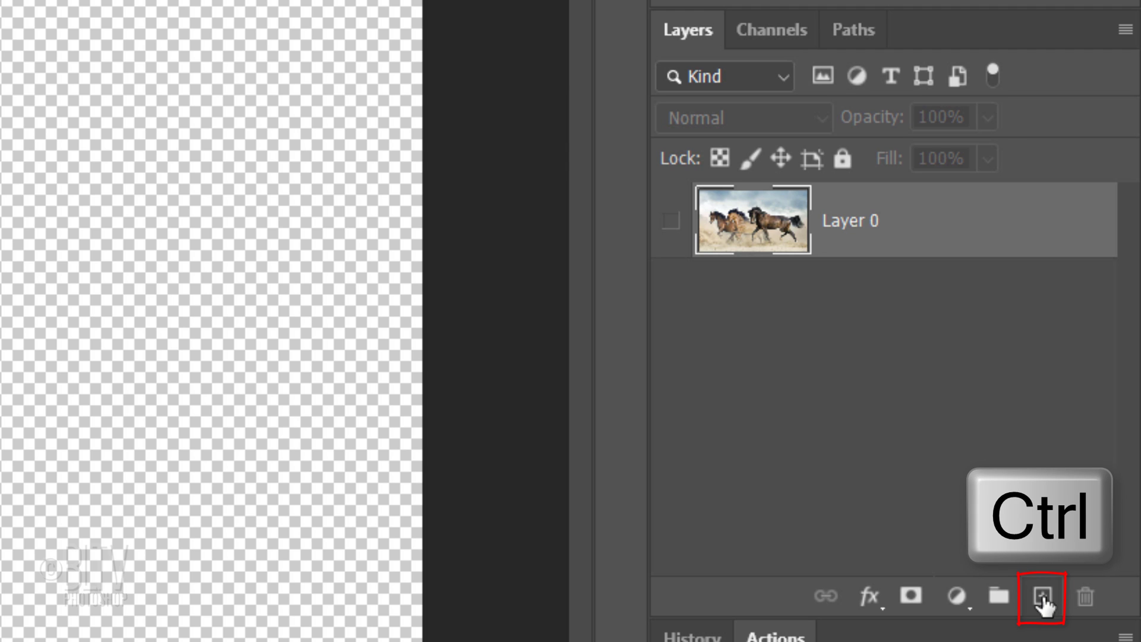
# Step: Add an empty Layer 1 beneath Layer 0 and bring up the Fill settings
pyautogui.click(1041, 596)
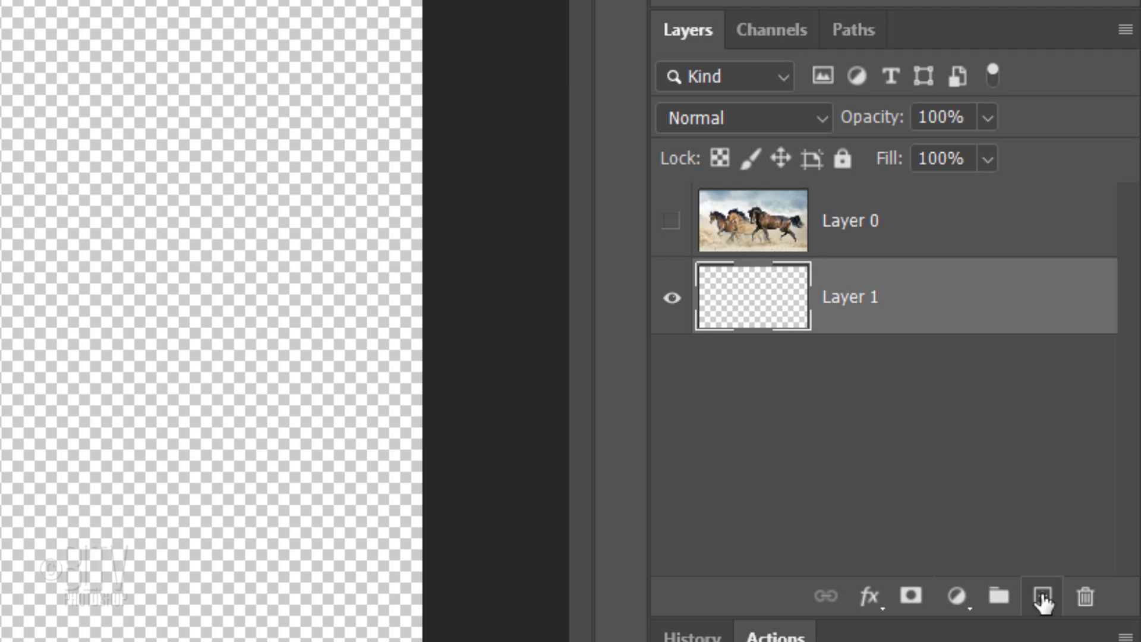
pyautogui.press('shift+f5')
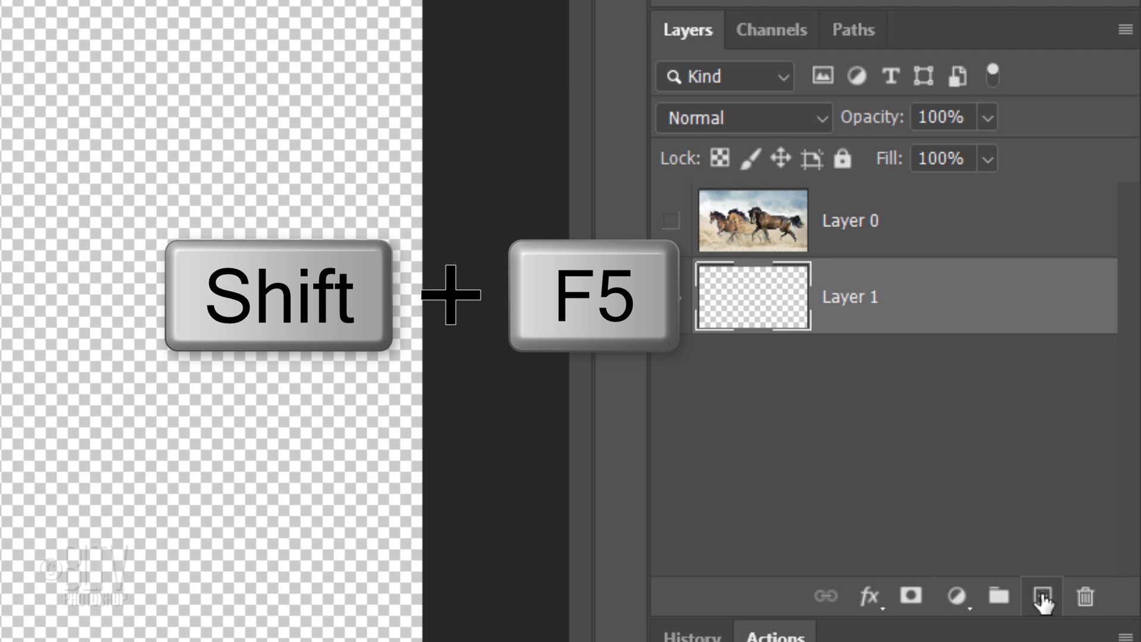
pyautogui.press('shift+f5')
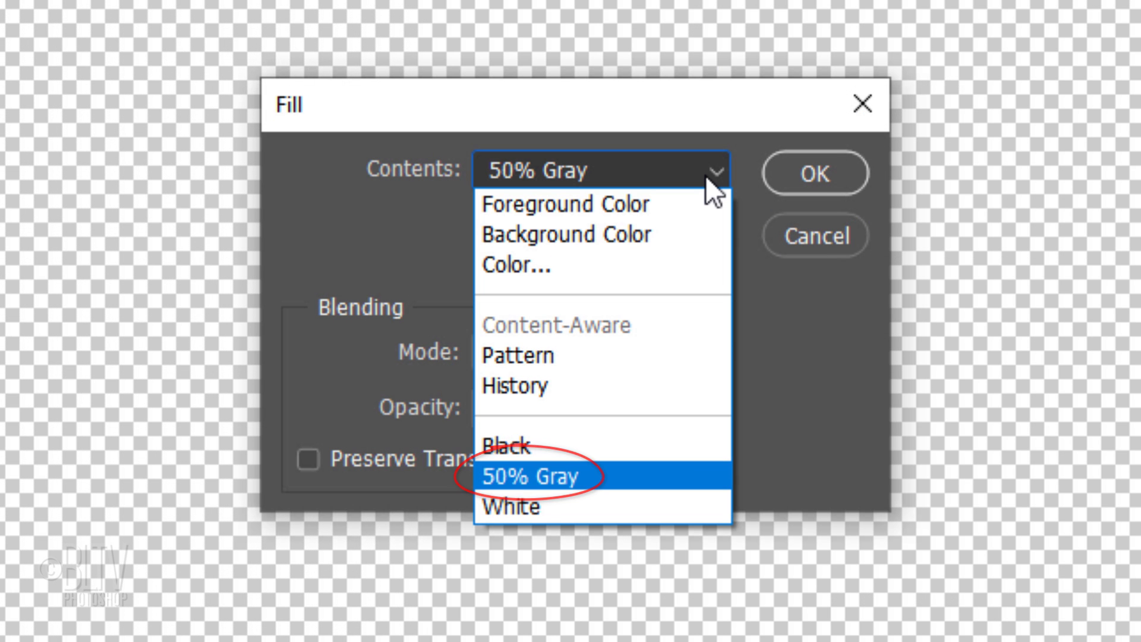
# Step: Fill Layer 1 with 50% Gray and give it a fine Texturizer paper texture
pyautogui.click(534, 476)
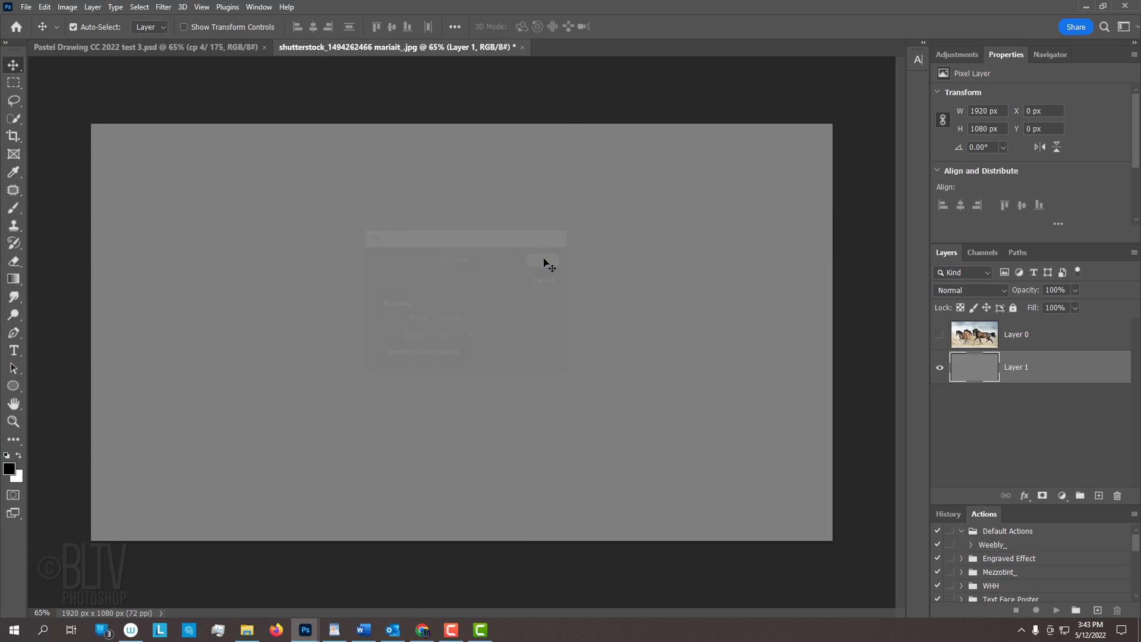
pyautogui.click(163, 7)
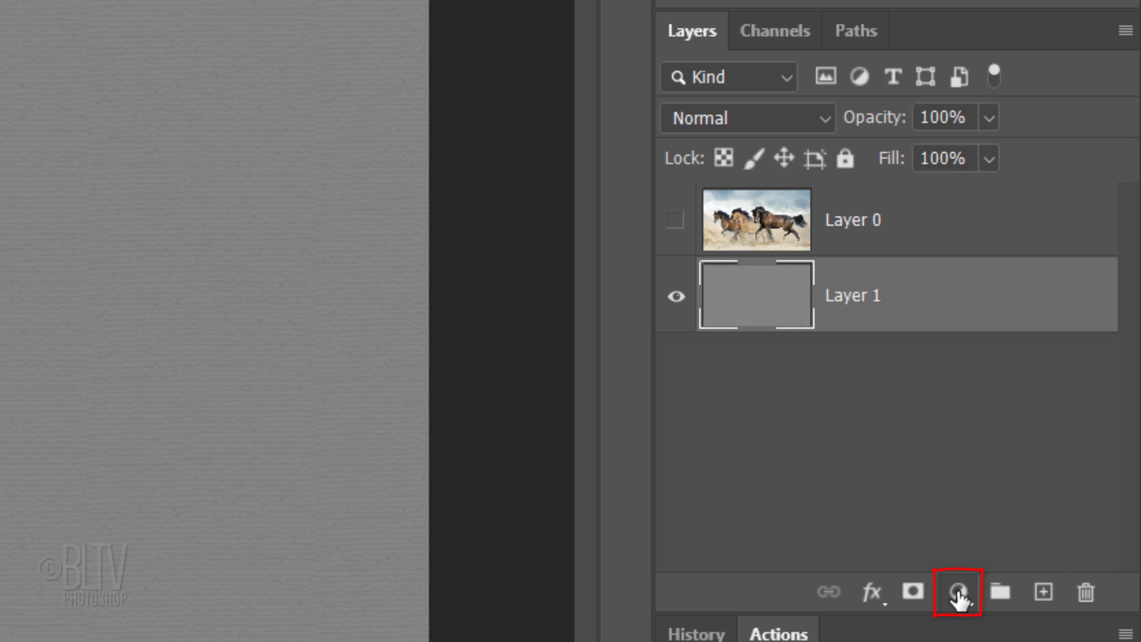
# Step: Add a Levels adjustment above Layer 1 with input level 13 for near-white paper
pyautogui.click(956, 592)
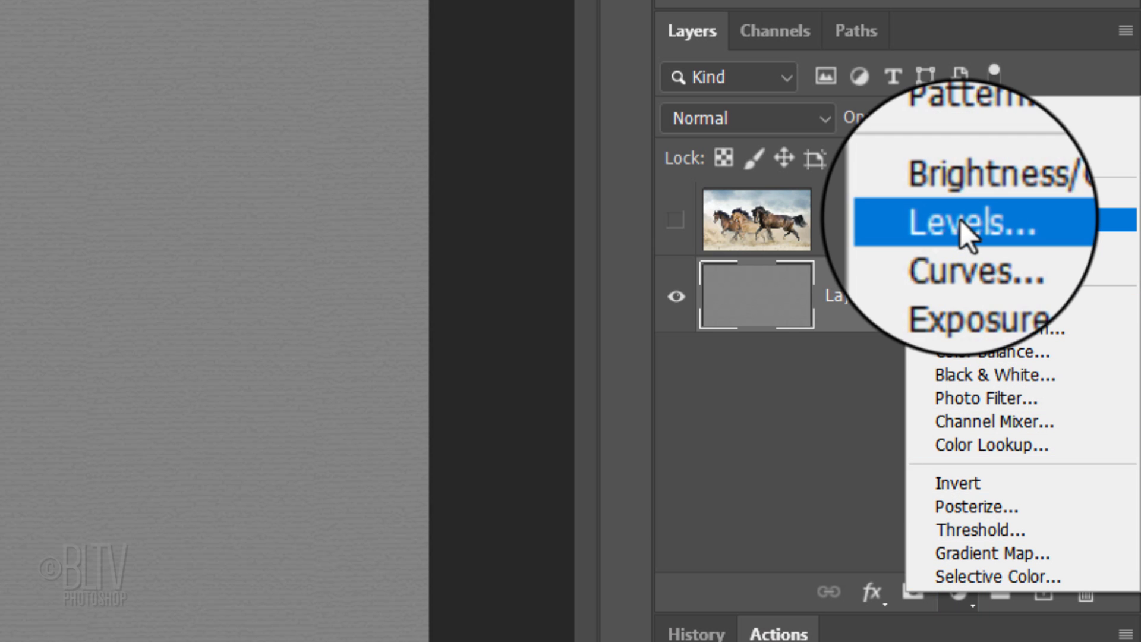
pyautogui.click(961, 222)
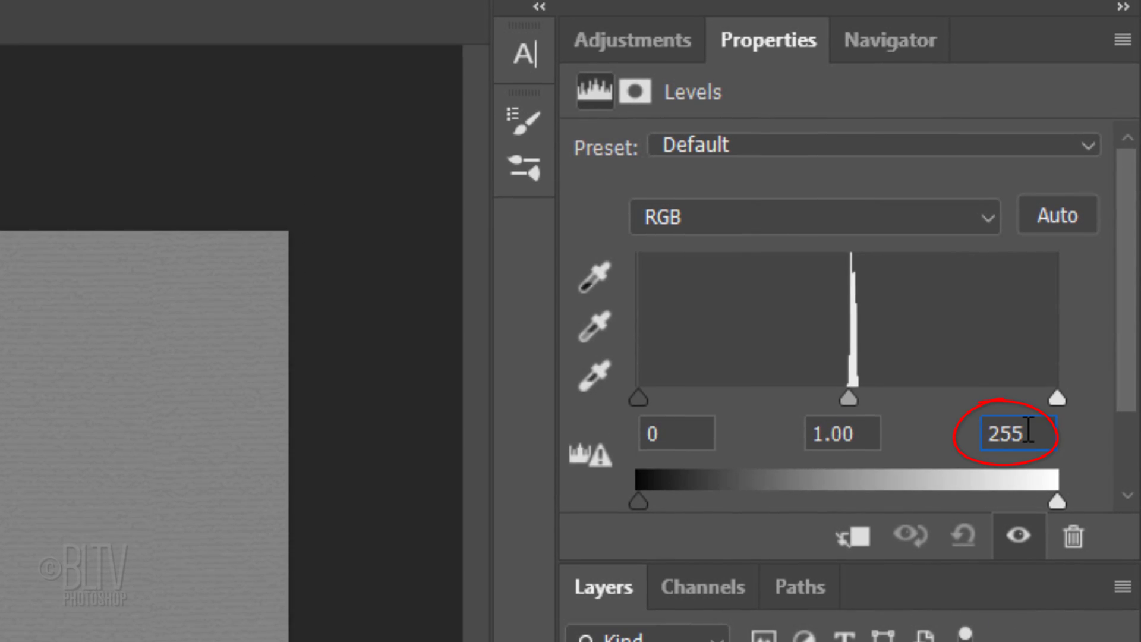
pyautogui.write('13')
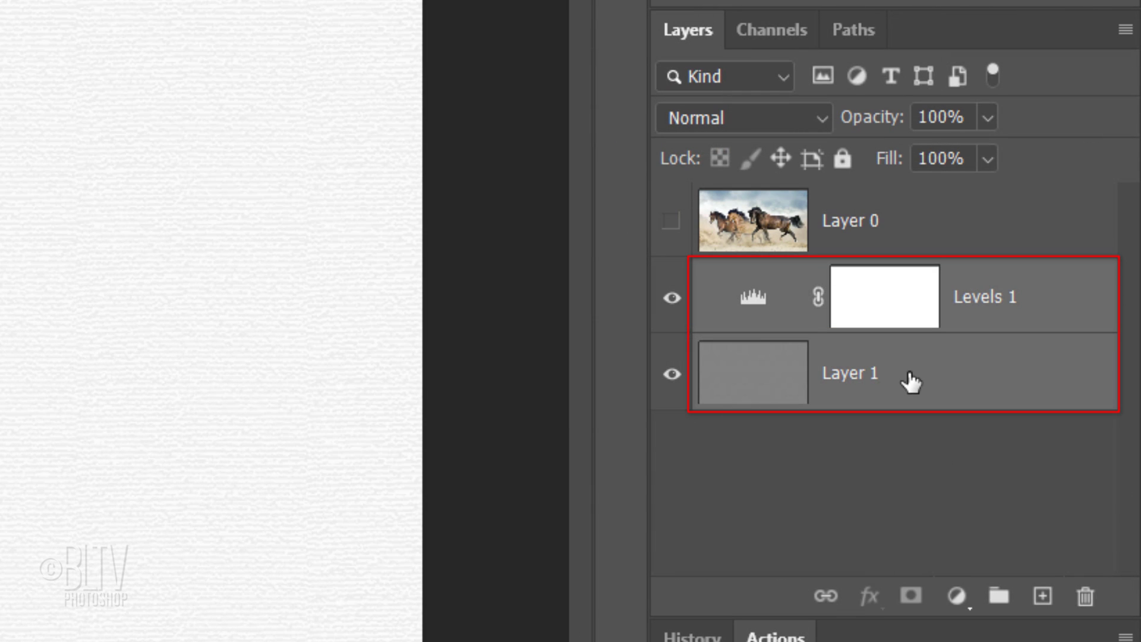
# Step: Group Levels 1 and Layer 1 as 'Paper Base' and show the horse photo again
pyautogui.press('ctrl+g')
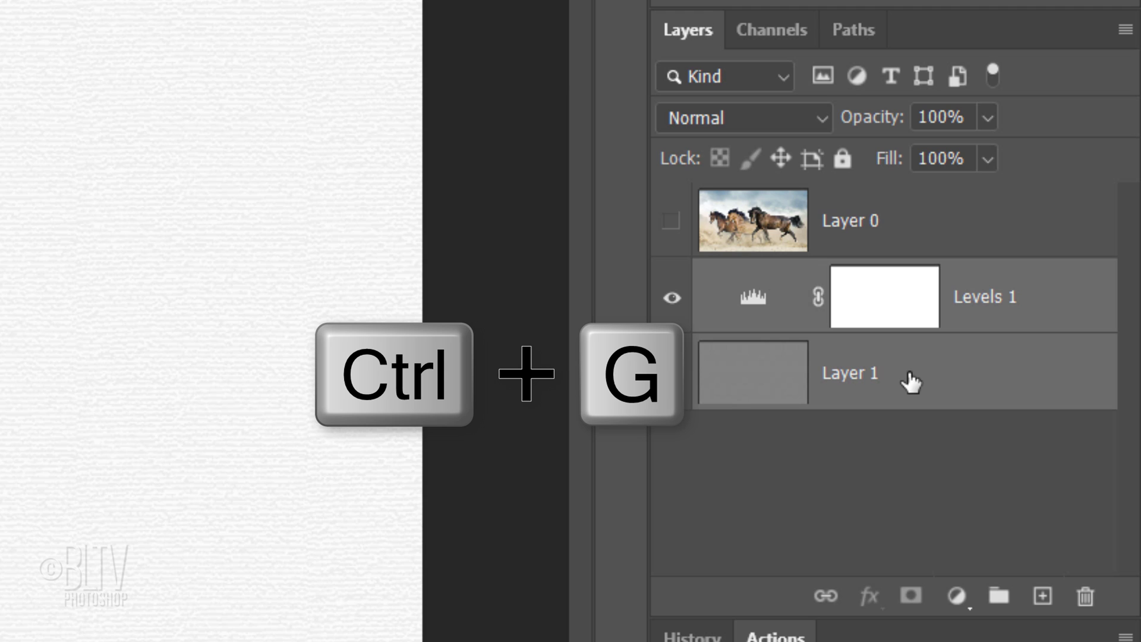
pyautogui.press('ctrl+g')
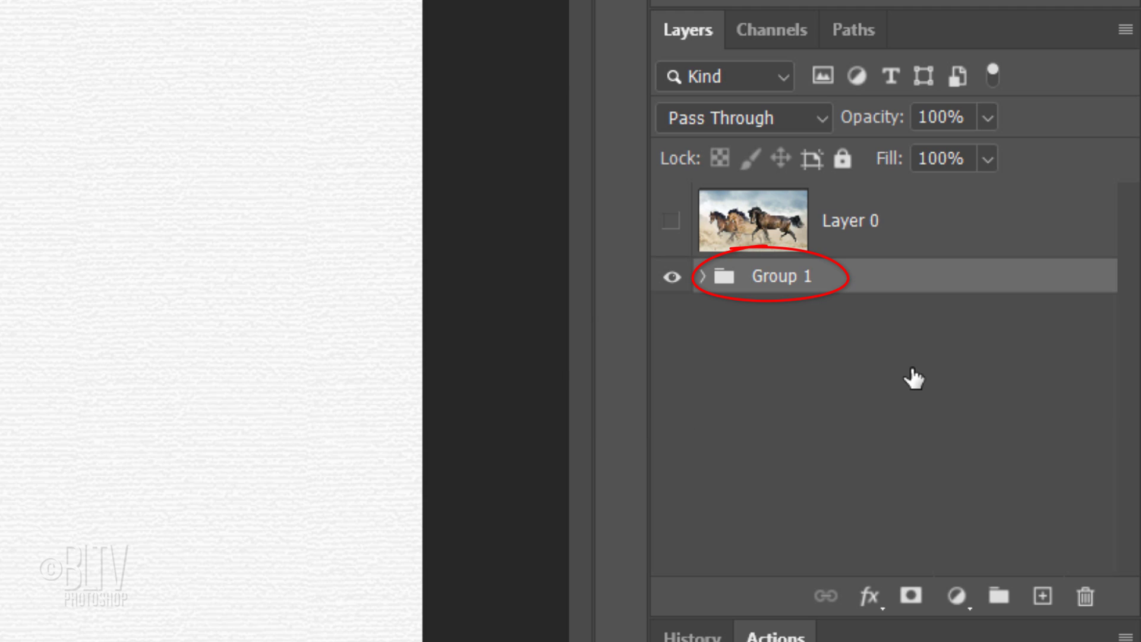
pyautogui.doubleClick(782, 276)
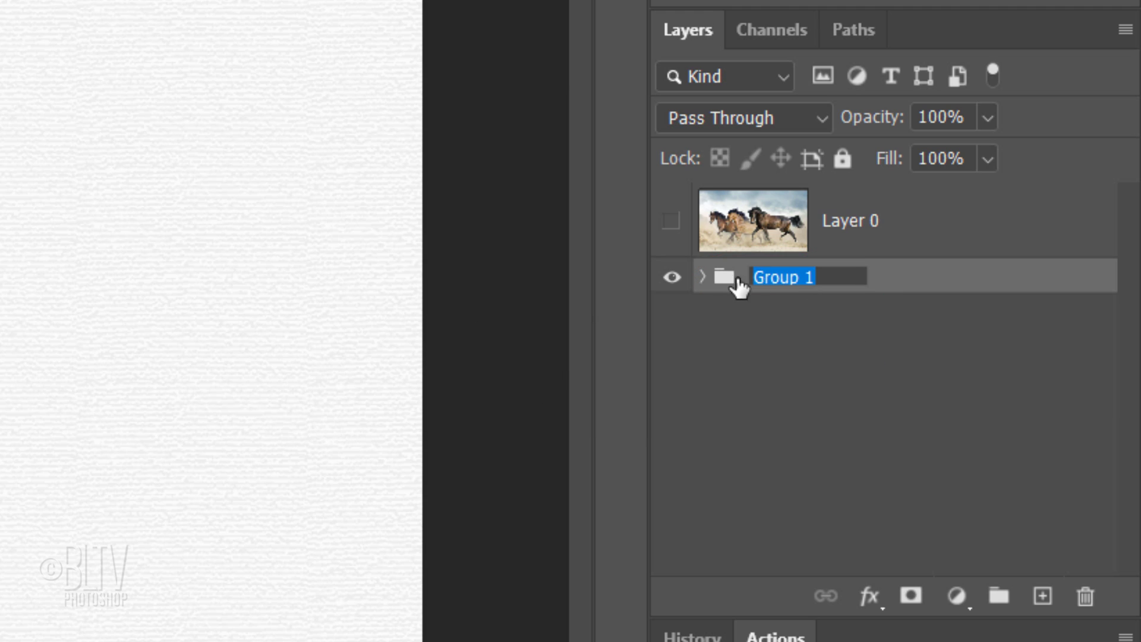
pyautogui.write('Paper Base')
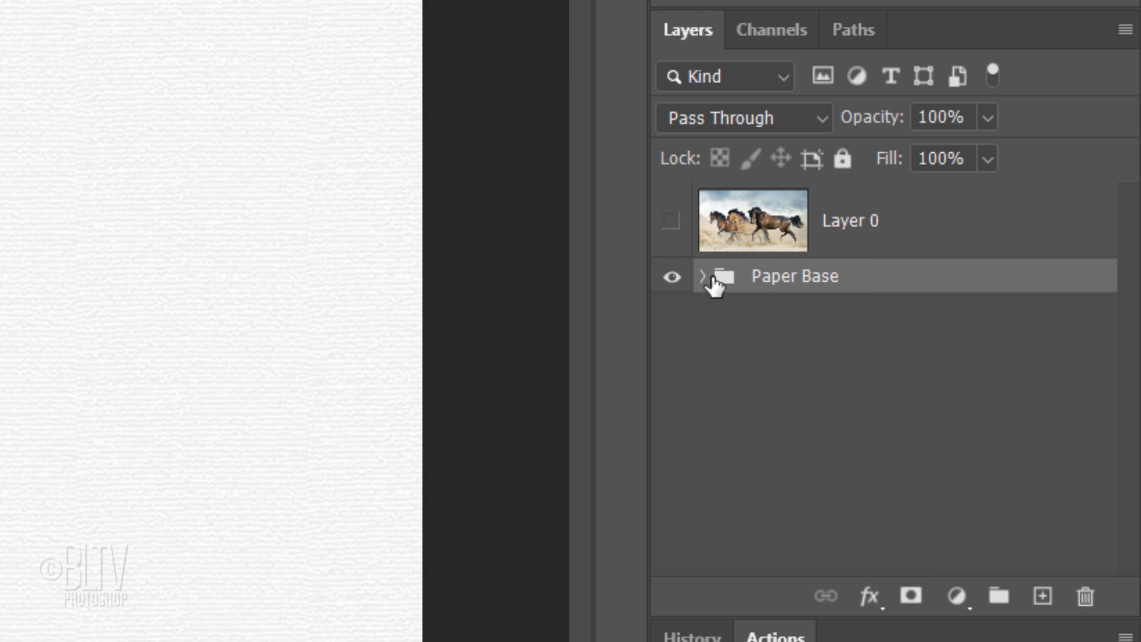
pyautogui.click(670, 220)
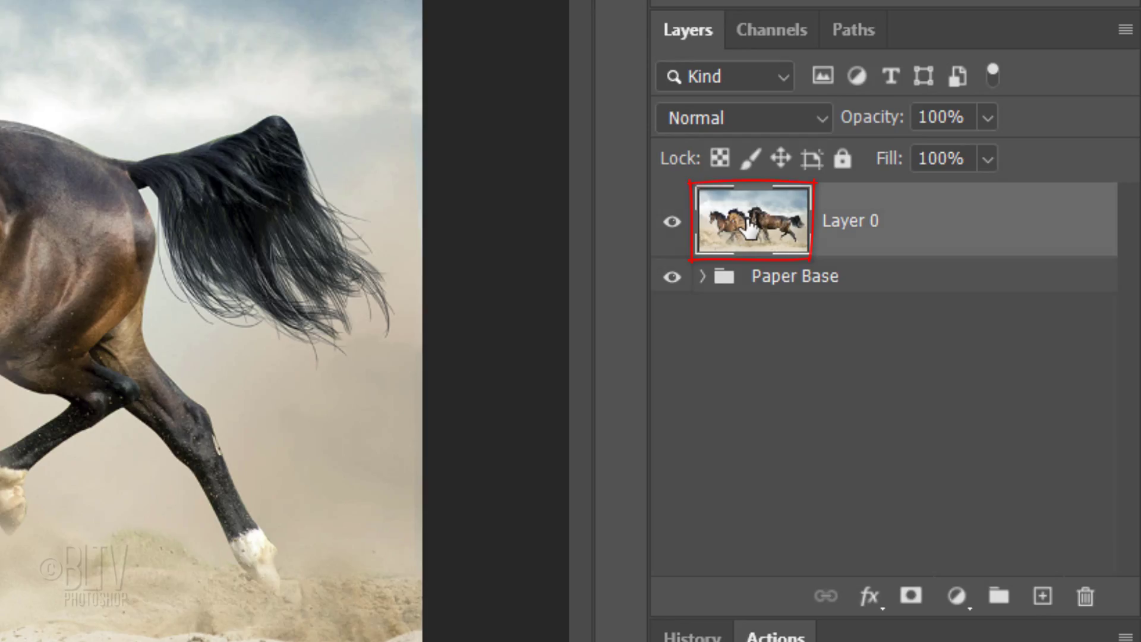
# Step: Preview Artistic > Rough Pastels with Canvas texture at 200% scaling in Filter Gallery
pyautogui.click(512, 22)
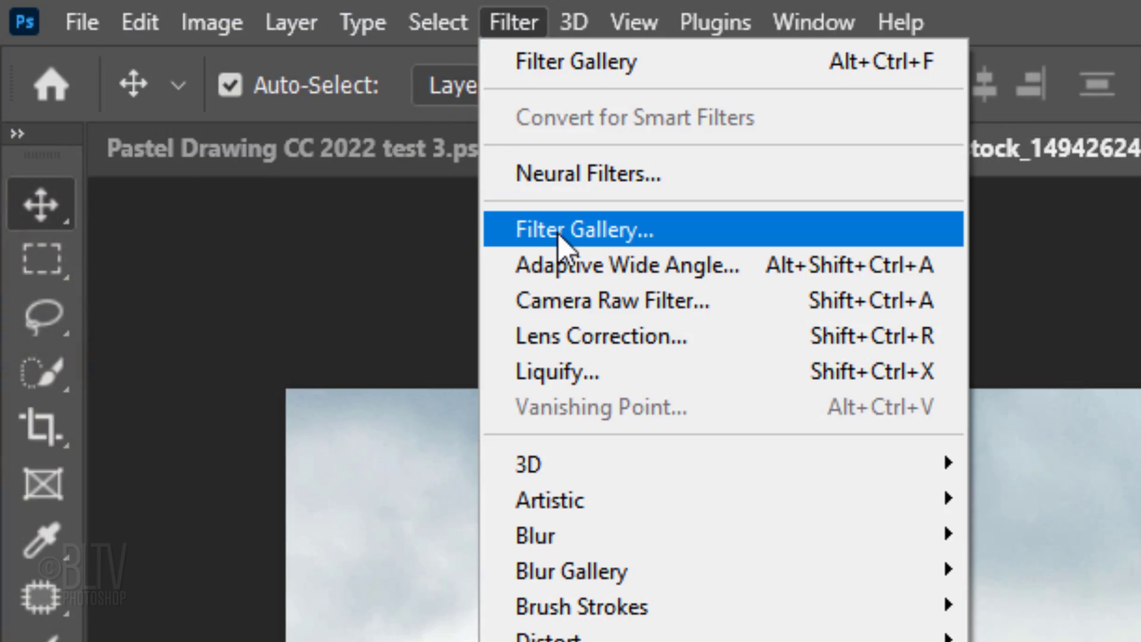
pyautogui.click(582, 230)
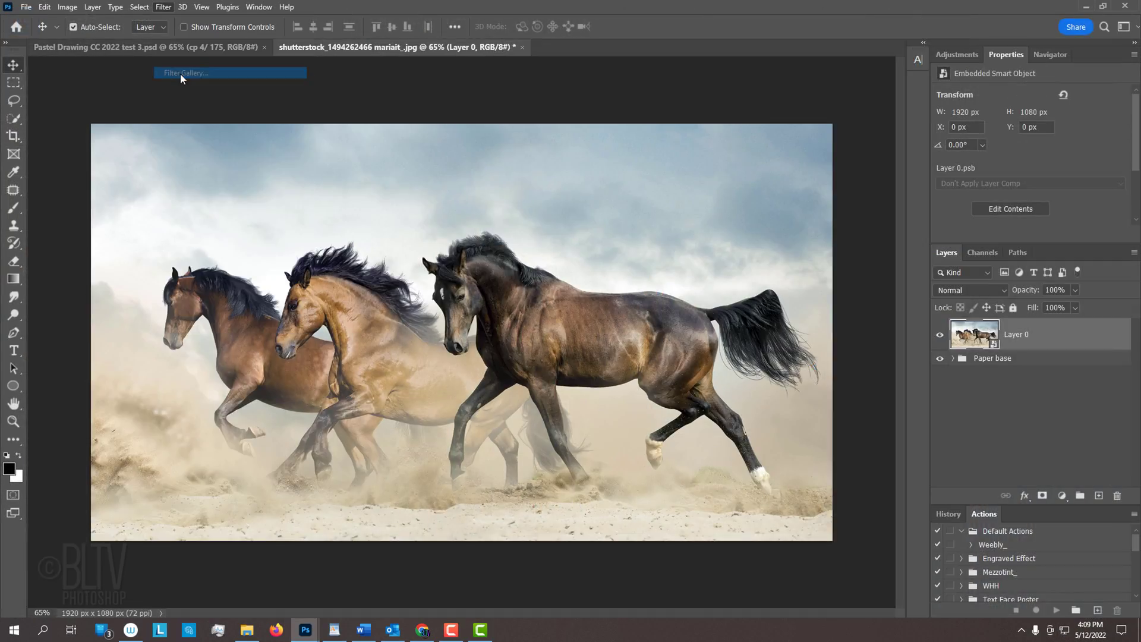
pyautogui.click(185, 72)
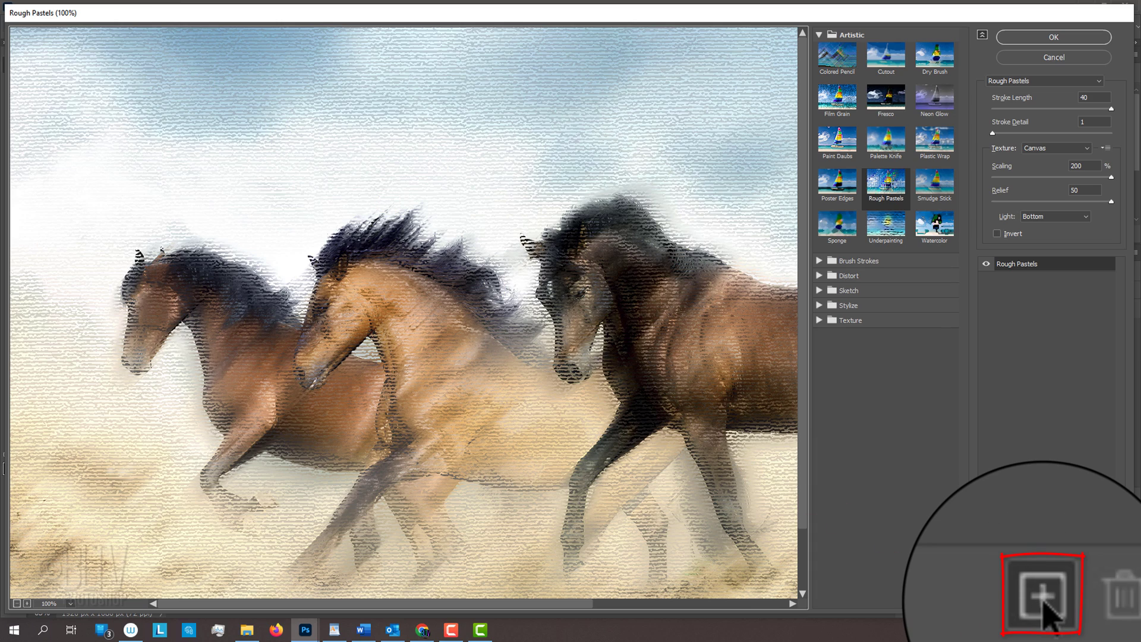
# Step: Stack a Paint Daubs effect (brush size 6, sharpness 20) over Rough Pastels and apply
pyautogui.click(1040, 593)
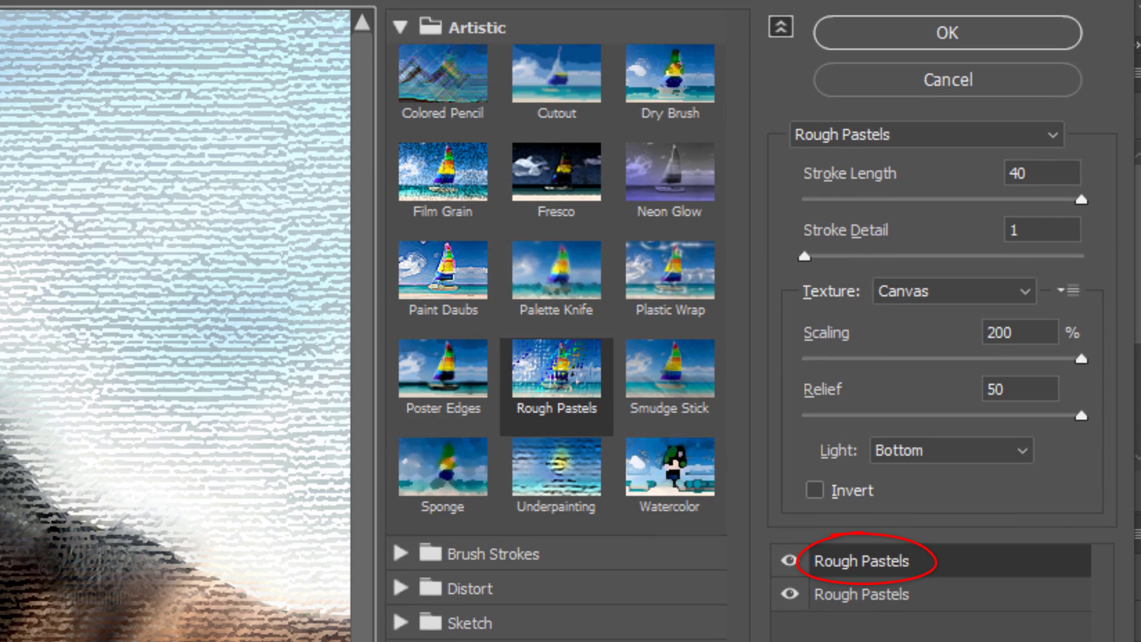
pyautogui.click(441, 268)
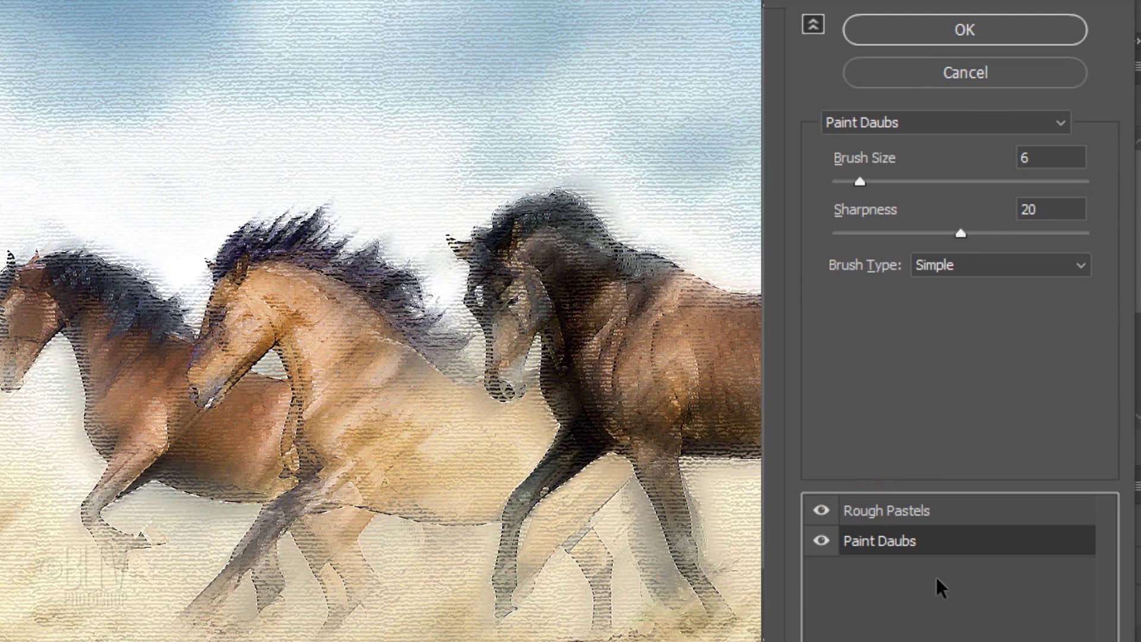
pyautogui.click(886, 510)
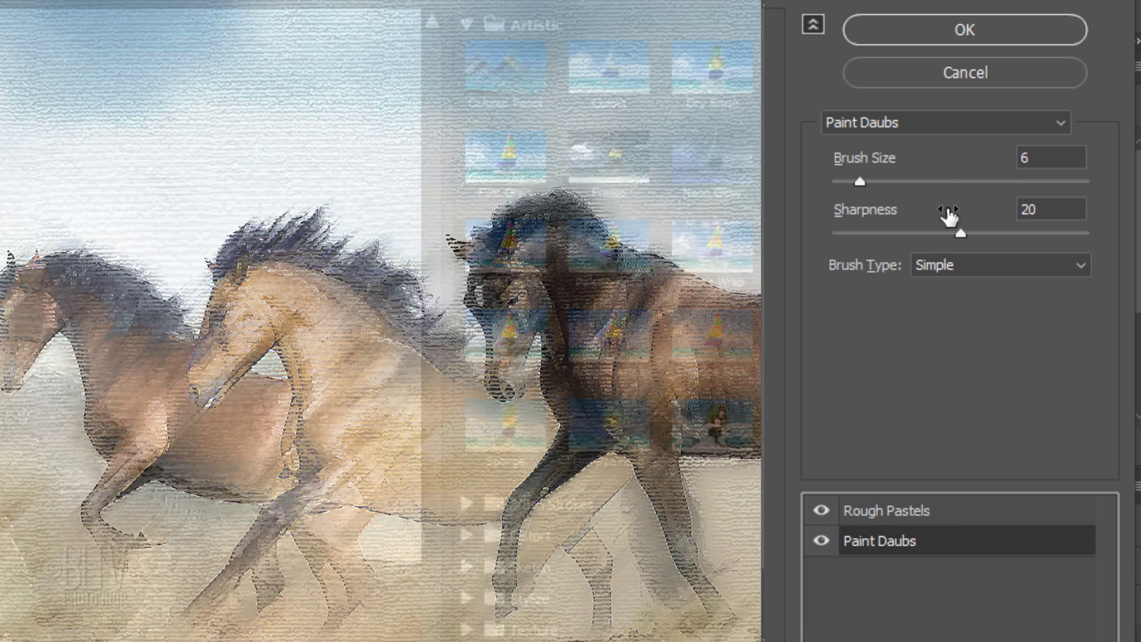
pyautogui.click(963, 30)
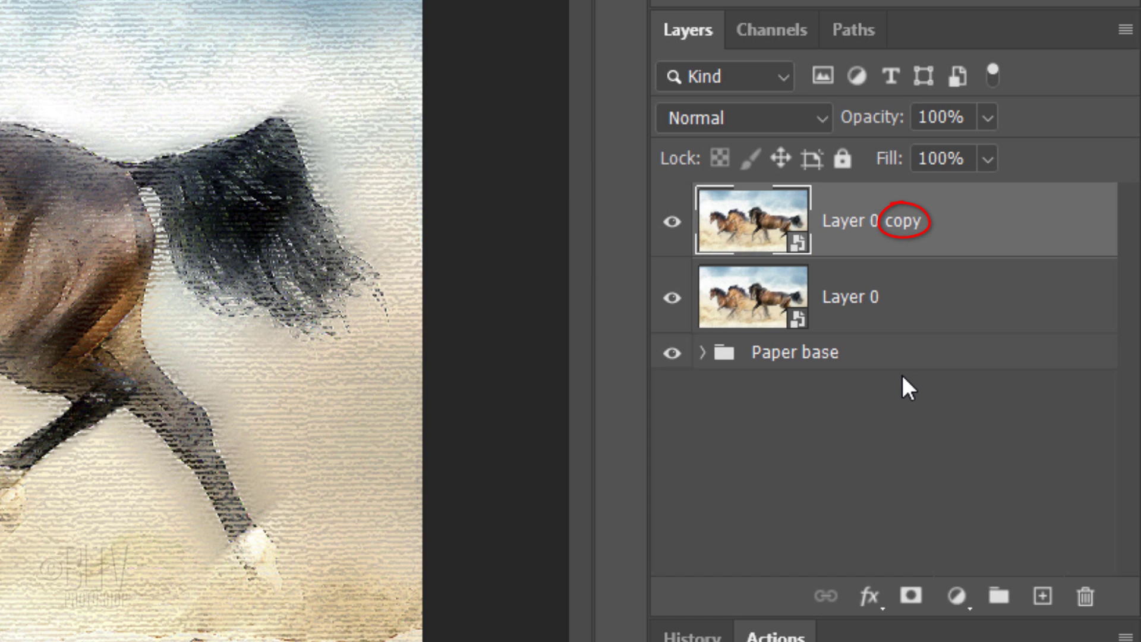
# Step: Set the blend mode of Layer 0 copy to Luminosity
pyautogui.click(741, 117)
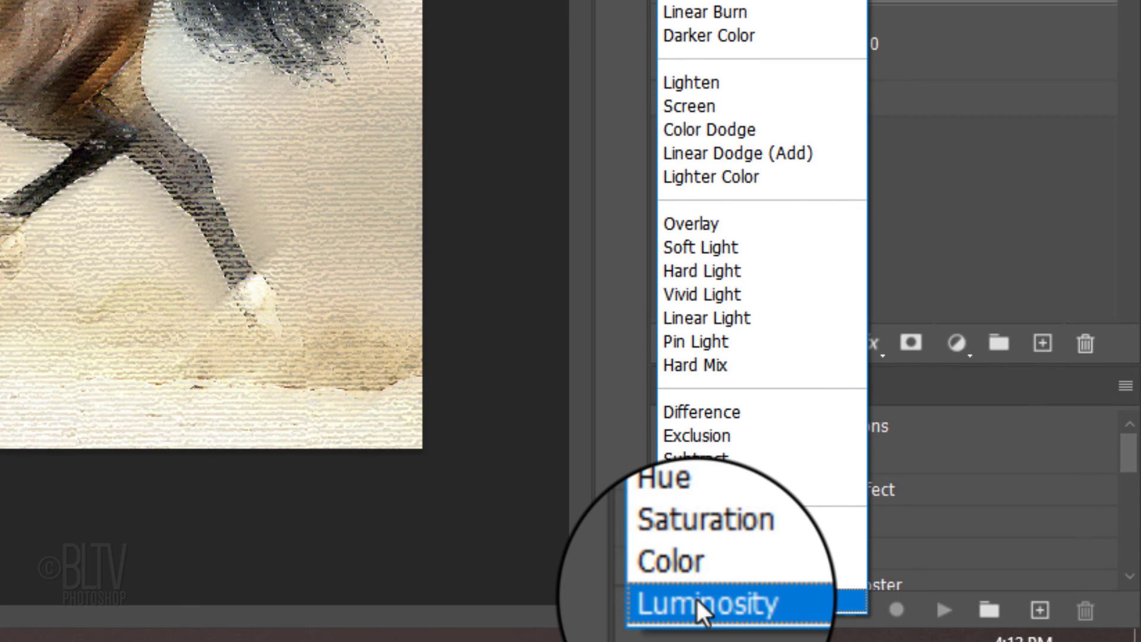
pyautogui.click(704, 603)
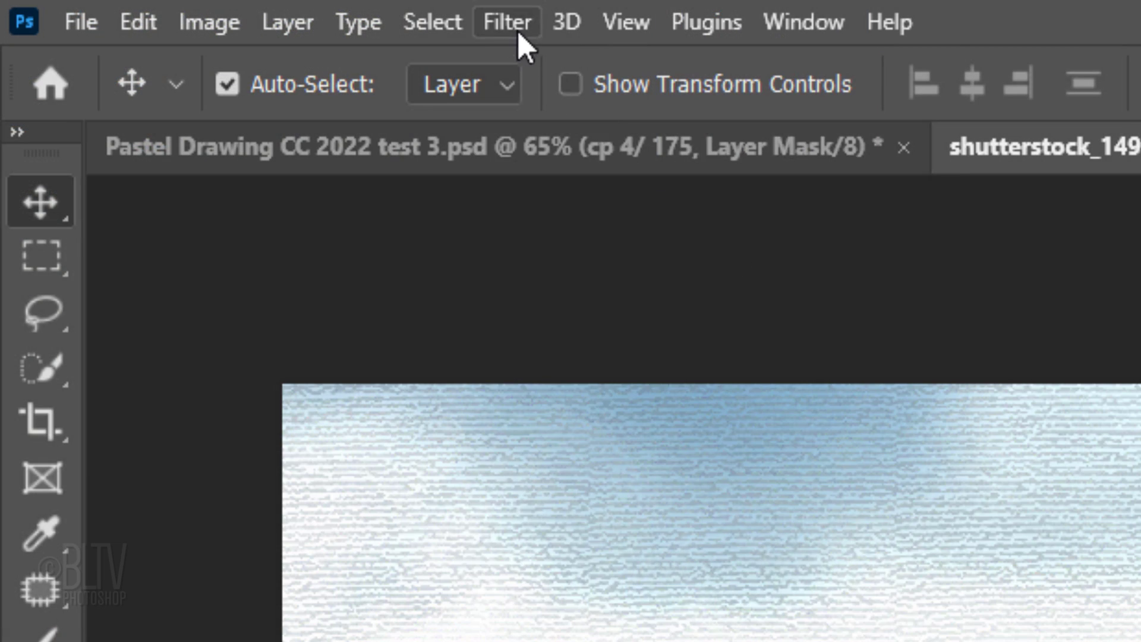
# Step: Apply a Canvas Texturizer at Scaling 200, Relief 4, Light Top to Layer 0 copy
pyautogui.click(505, 21)
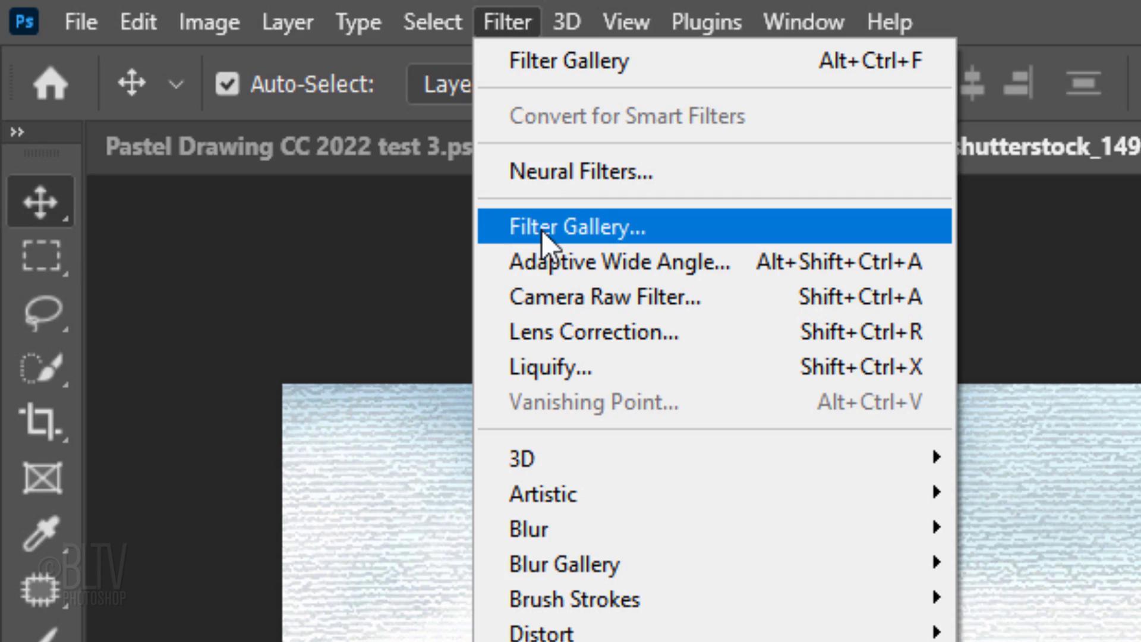
pyautogui.click(575, 227)
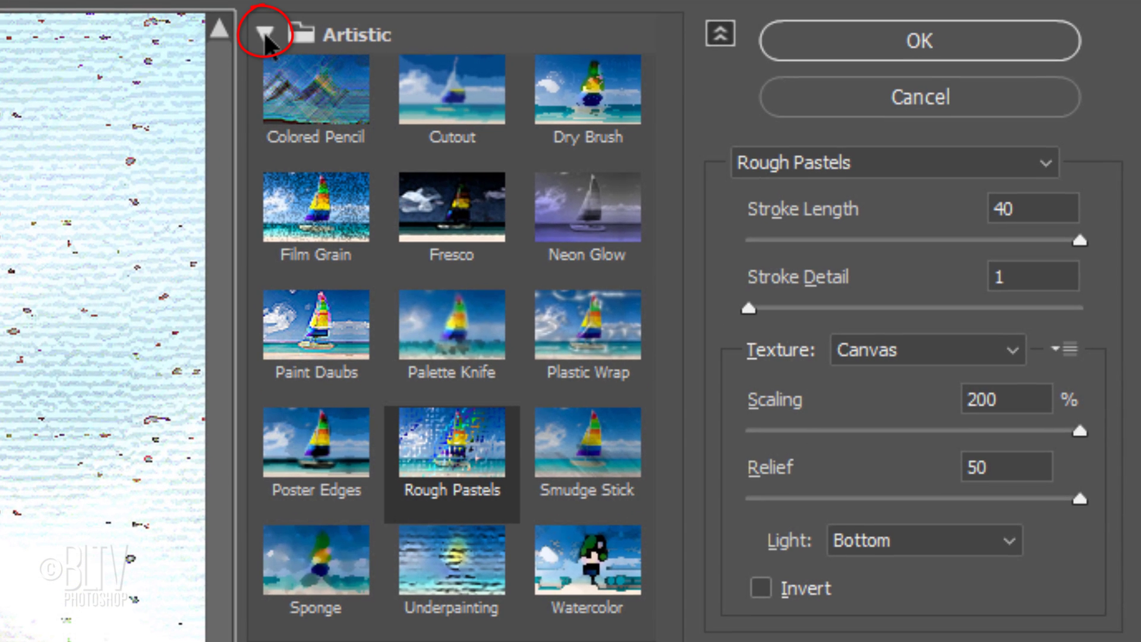
pyautogui.click(267, 35)
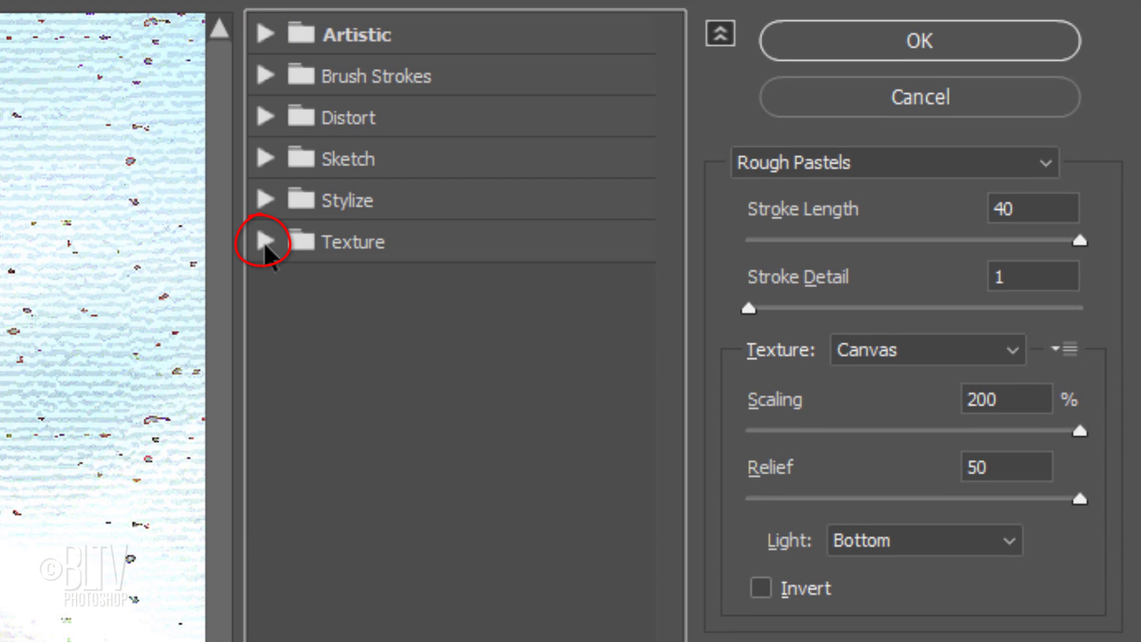
pyautogui.click(265, 241)
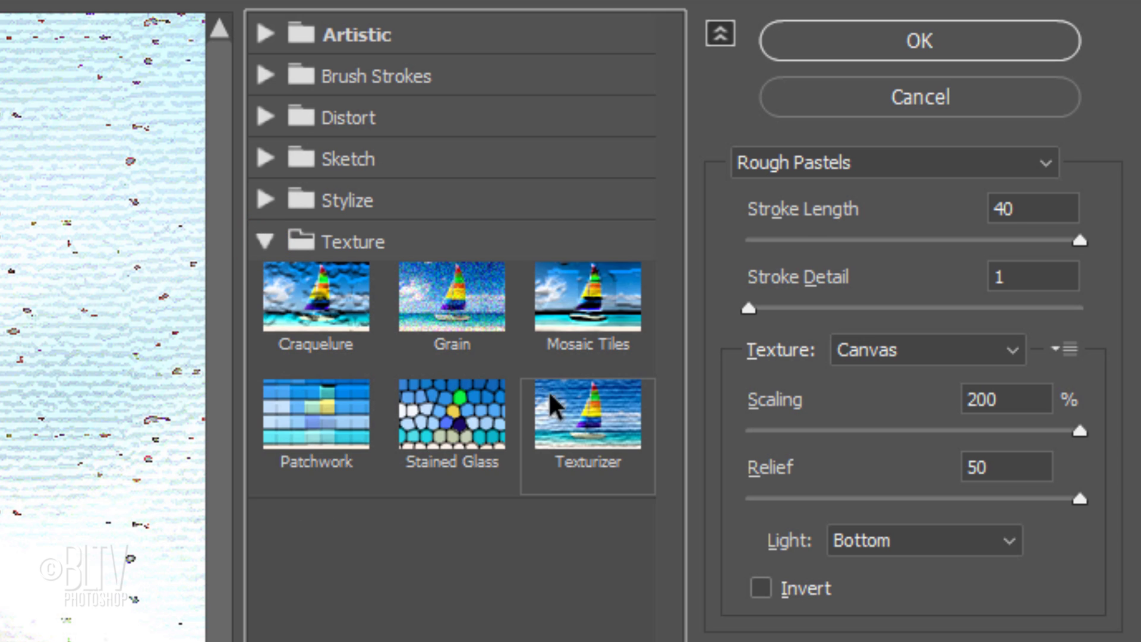
pyautogui.click(587, 414)
pyautogui.write('200')
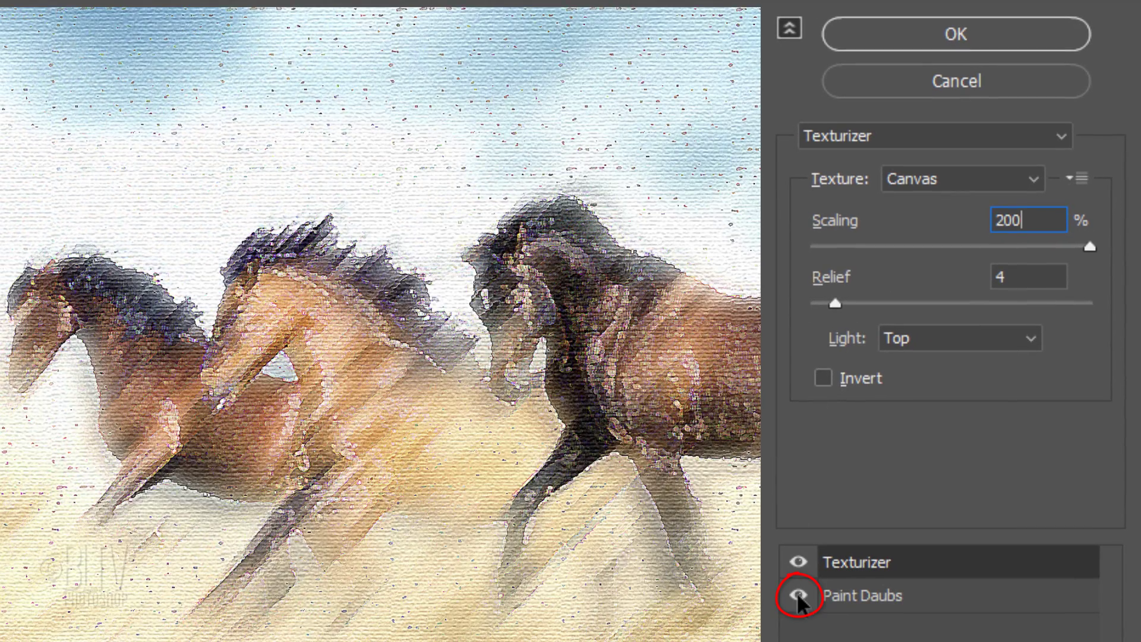
pyautogui.click(799, 596)
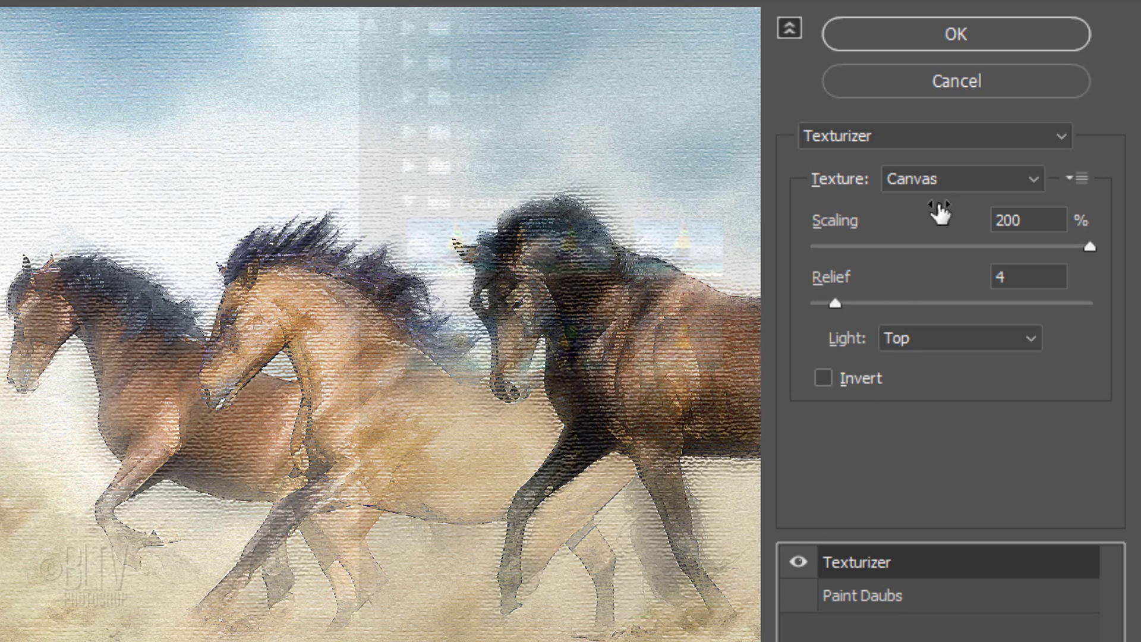
pyautogui.click(955, 33)
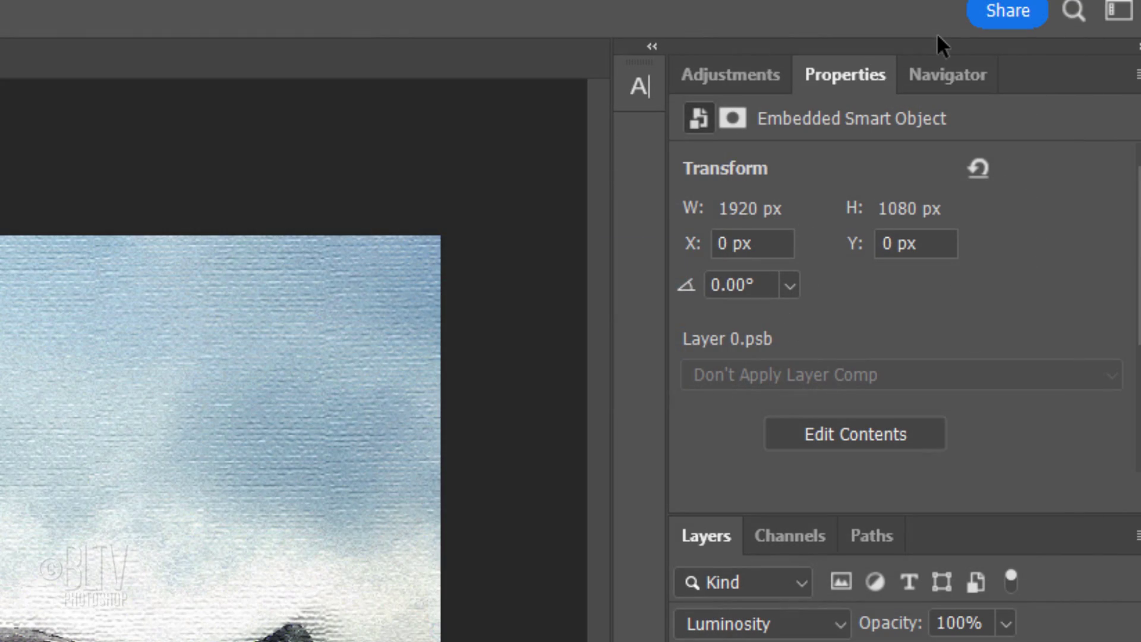
# Step: Add a Vibrance adjustment layer with Vibrance +100 and Saturation 40
pyautogui.click(729, 74)
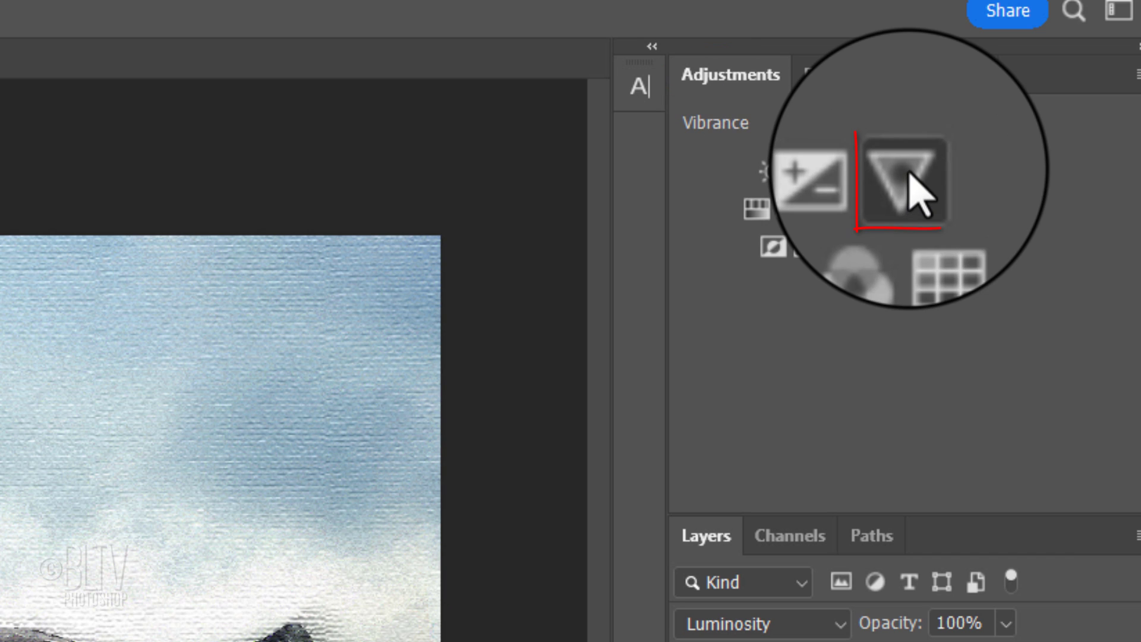
pyautogui.click(902, 180)
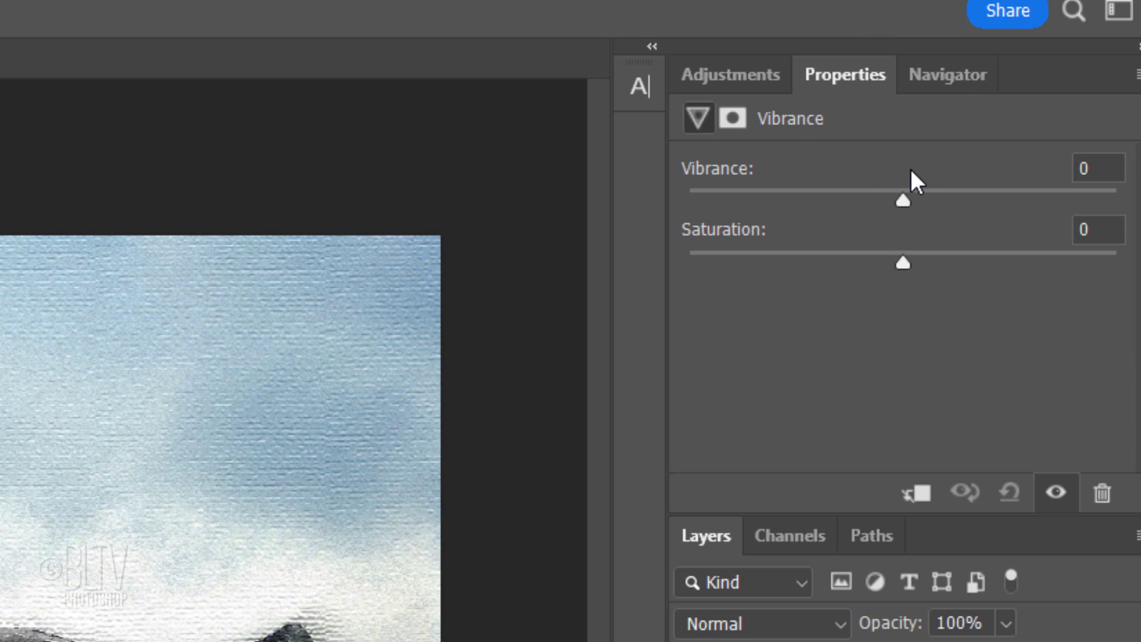
pyautogui.moveTo(904, 201); pyautogui.dragTo(1120, 200)
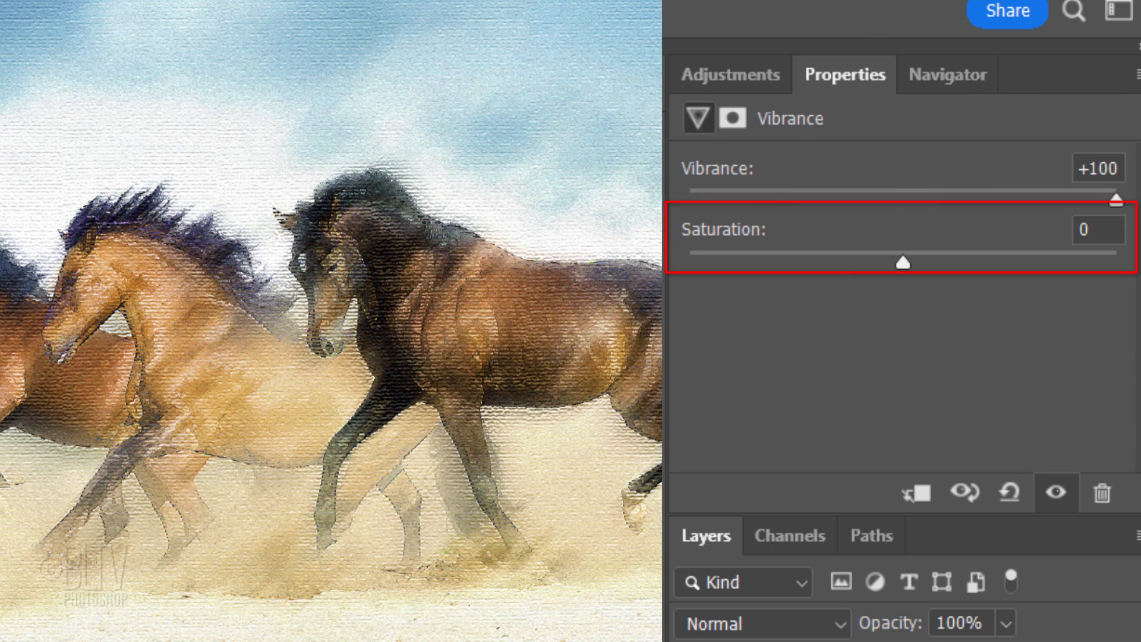
pyautogui.moveTo(904, 262); pyautogui.dragTo(987, 262)
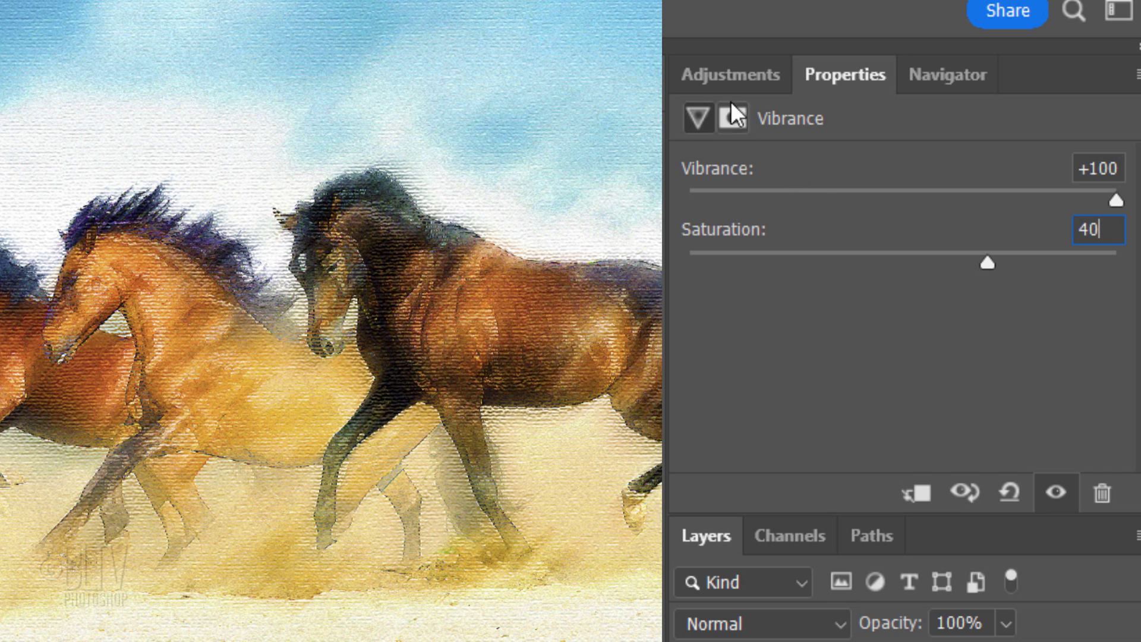
# Step: Add a Photo Filter adjustment layer using Cooling Filter (80) above Vibrance 1
pyautogui.click(729, 73)
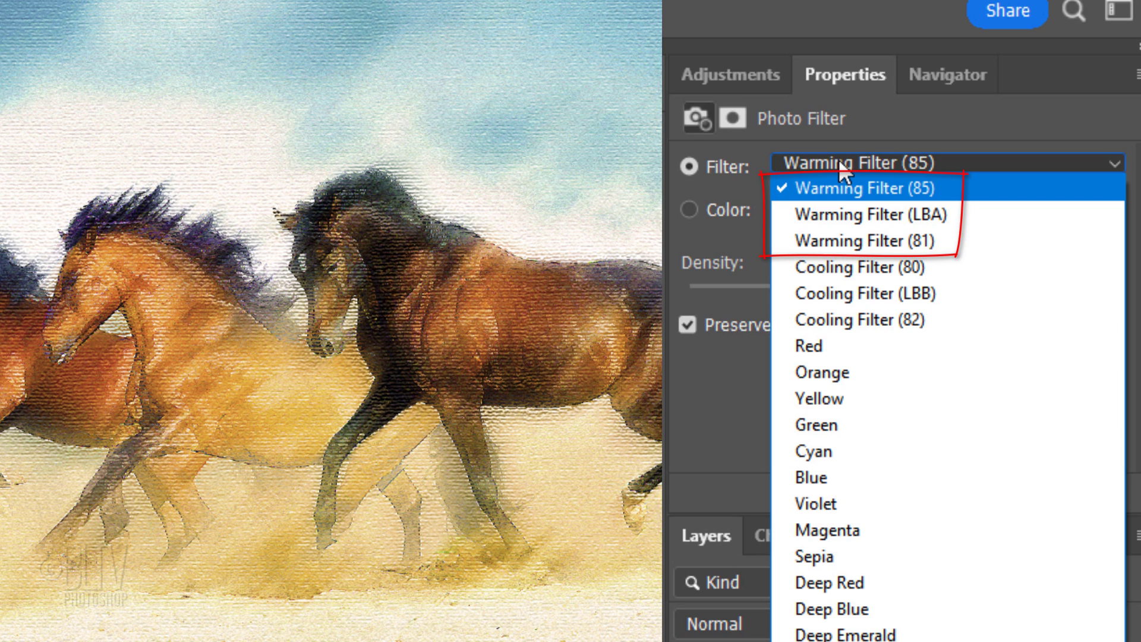
pyautogui.moveTo(844, 267)
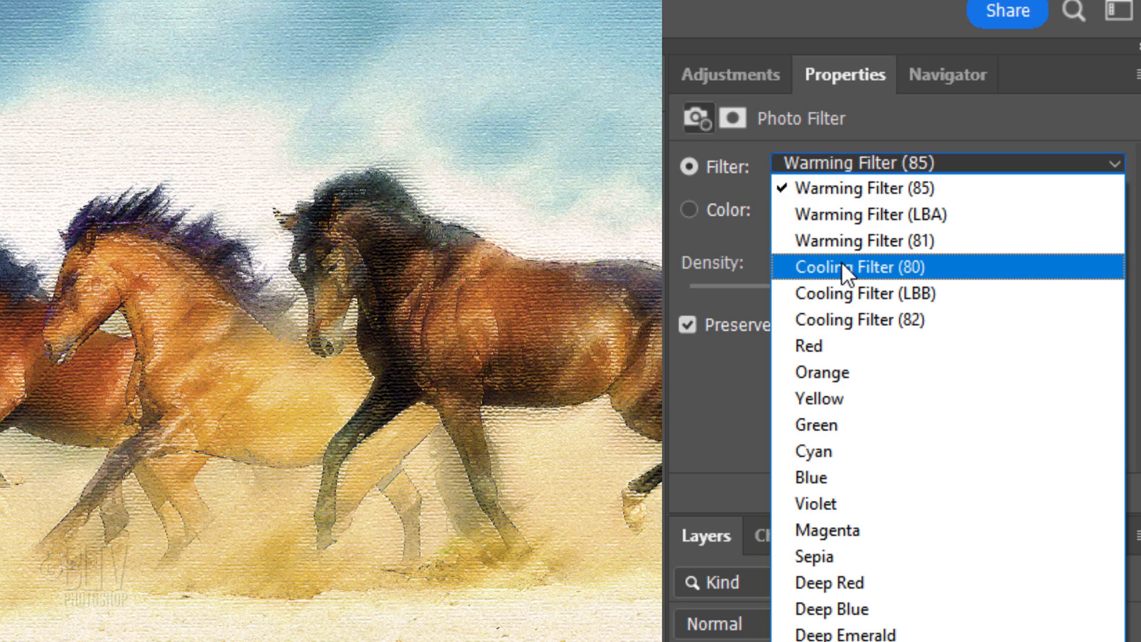
pyautogui.click(857, 267)
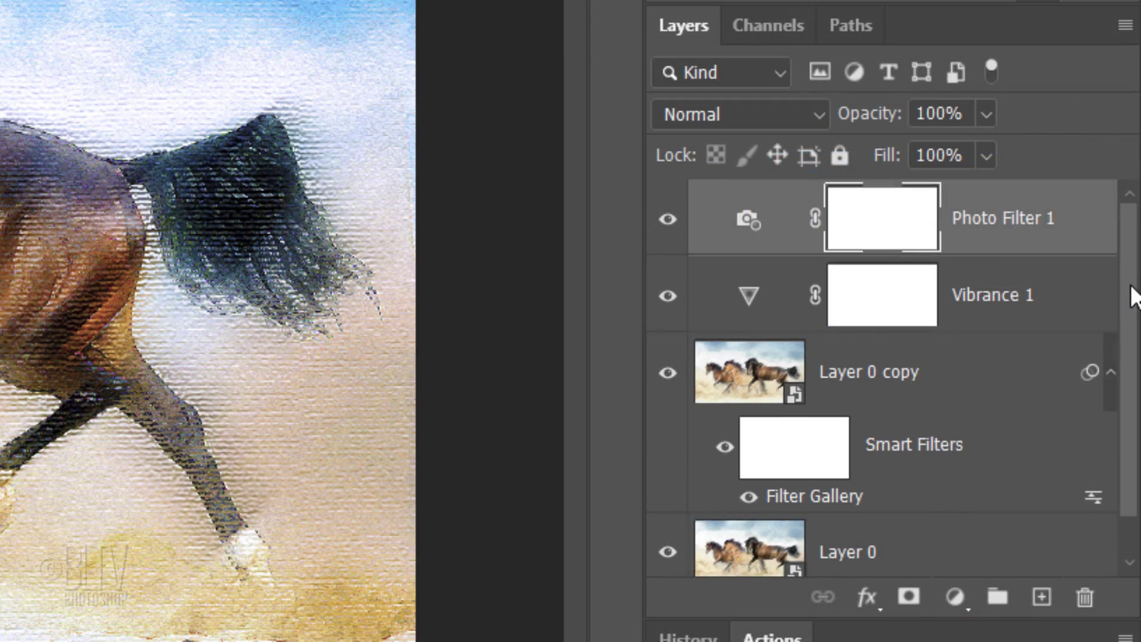
# Step: Group Photo Filter 1 through Layer 0 into Group 1 and add a layer mask
pyautogui.click(844, 503)
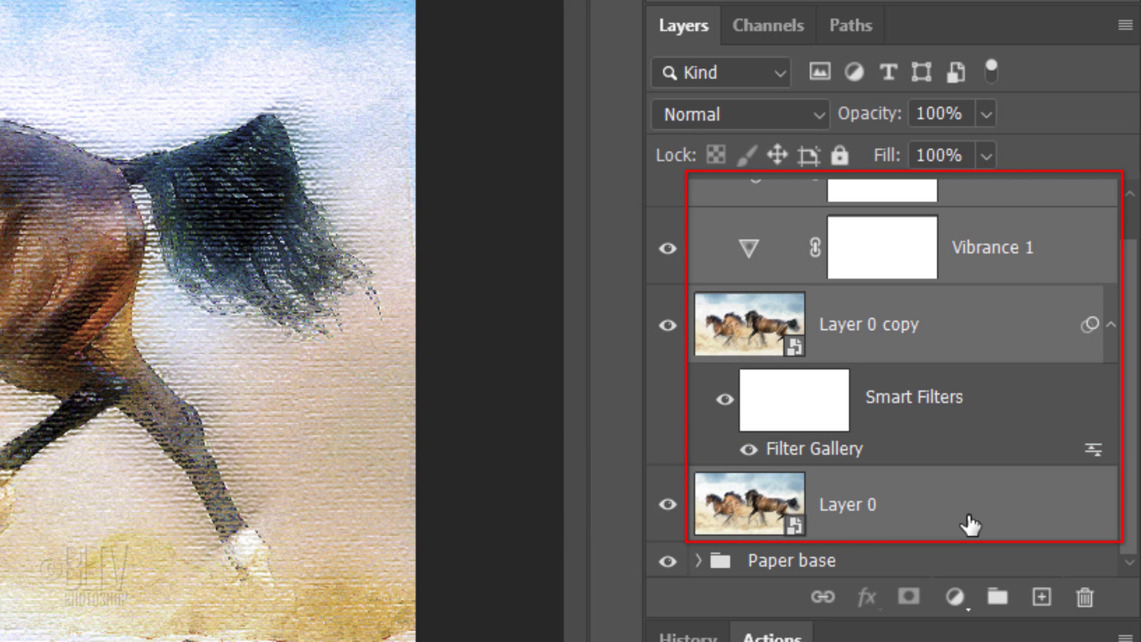
pyautogui.press('ctrl+g')
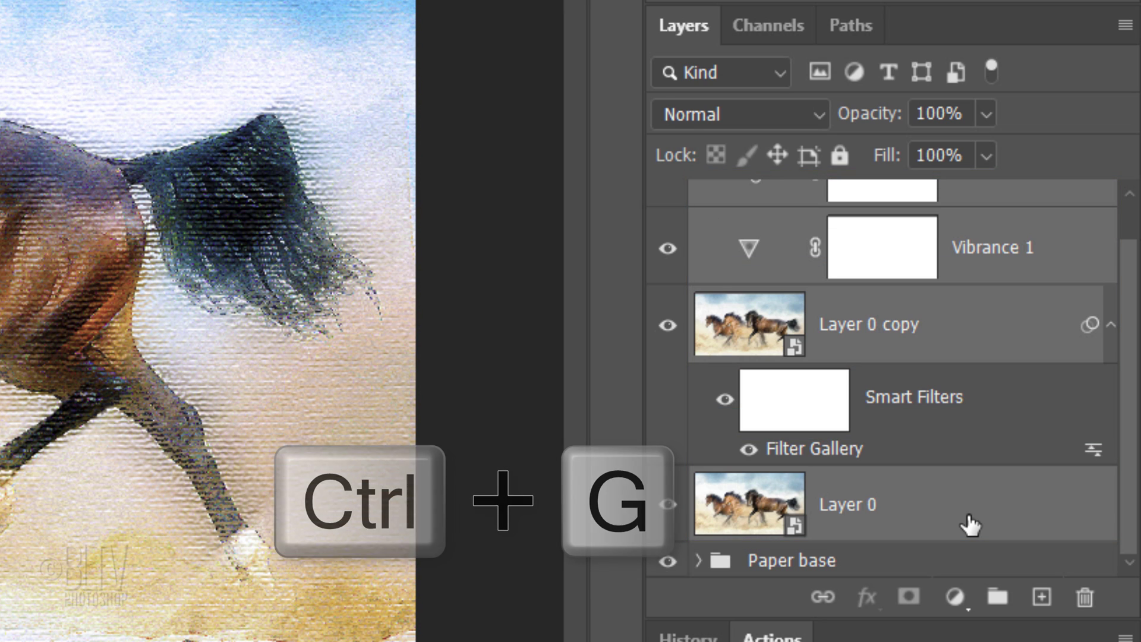
pyautogui.press('ctrl+g')
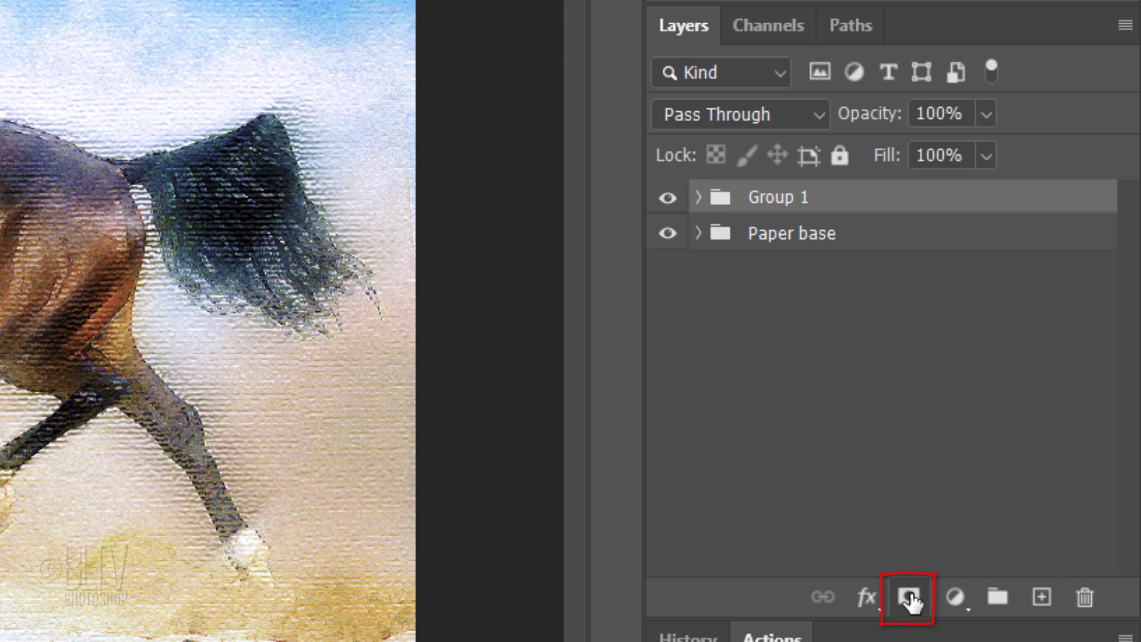
pyautogui.click(908, 597)
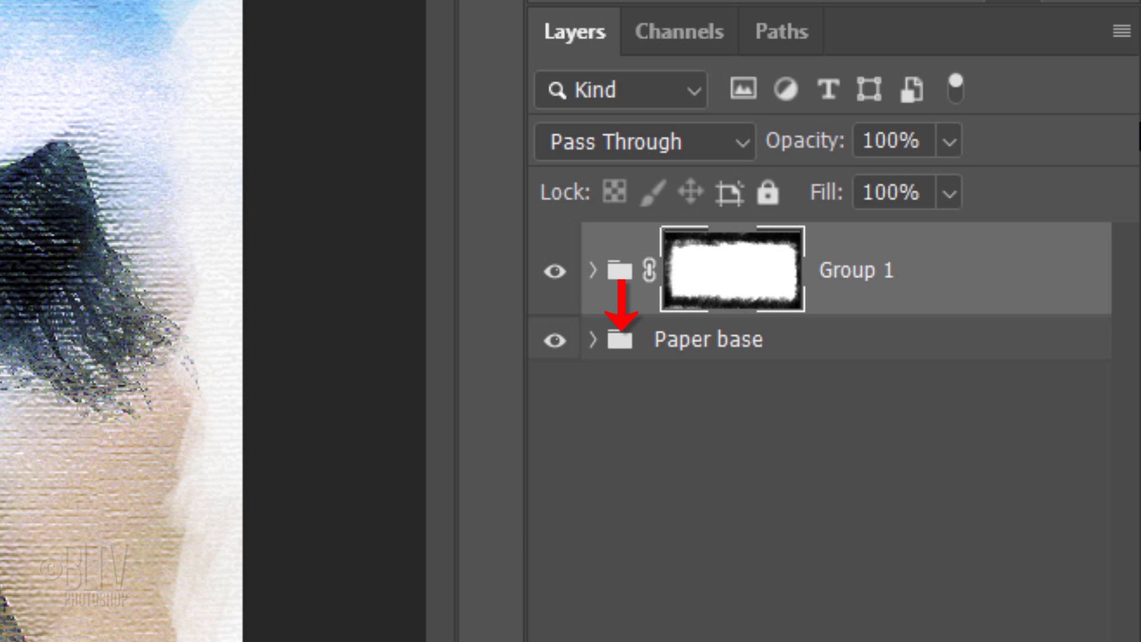
# Step: Load the 175 px brush from the Colored Pencil Textures set
pyautogui.click(48, 245)
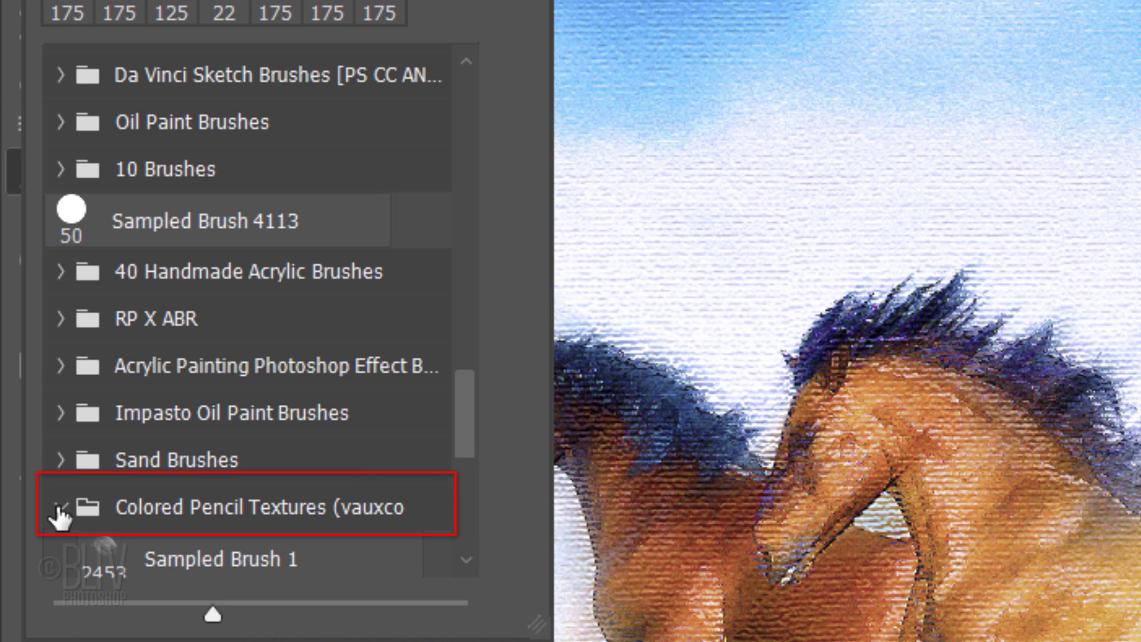
pyautogui.click(64, 507)
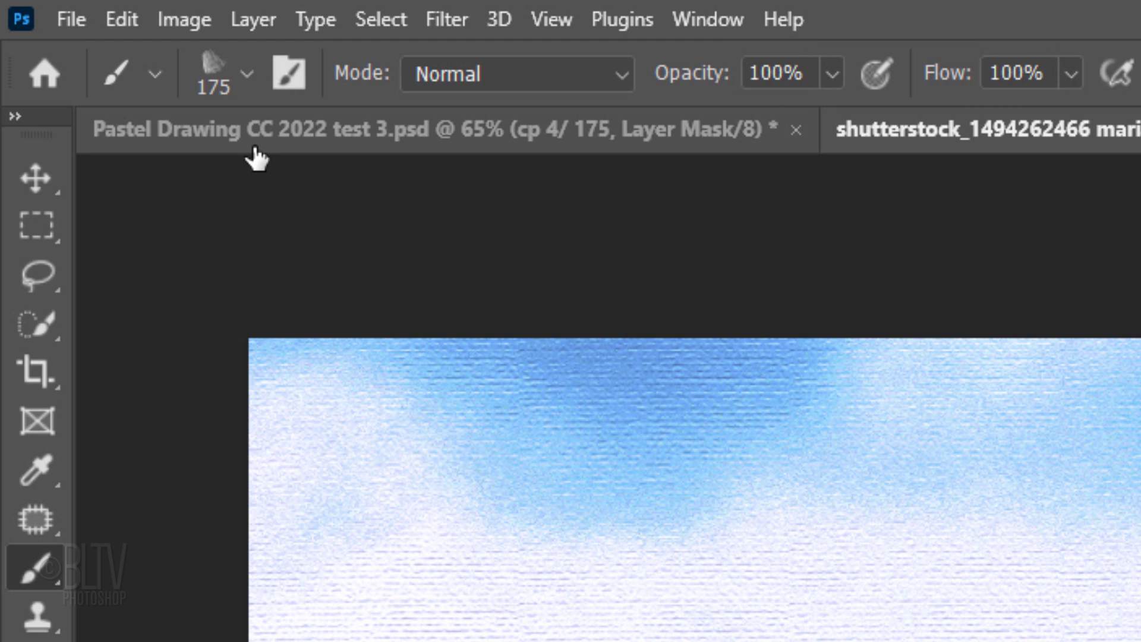
# Step: Enable Shape Dynamics with 20% Angle Jitter in Brush Settings
pyautogui.press('F5')
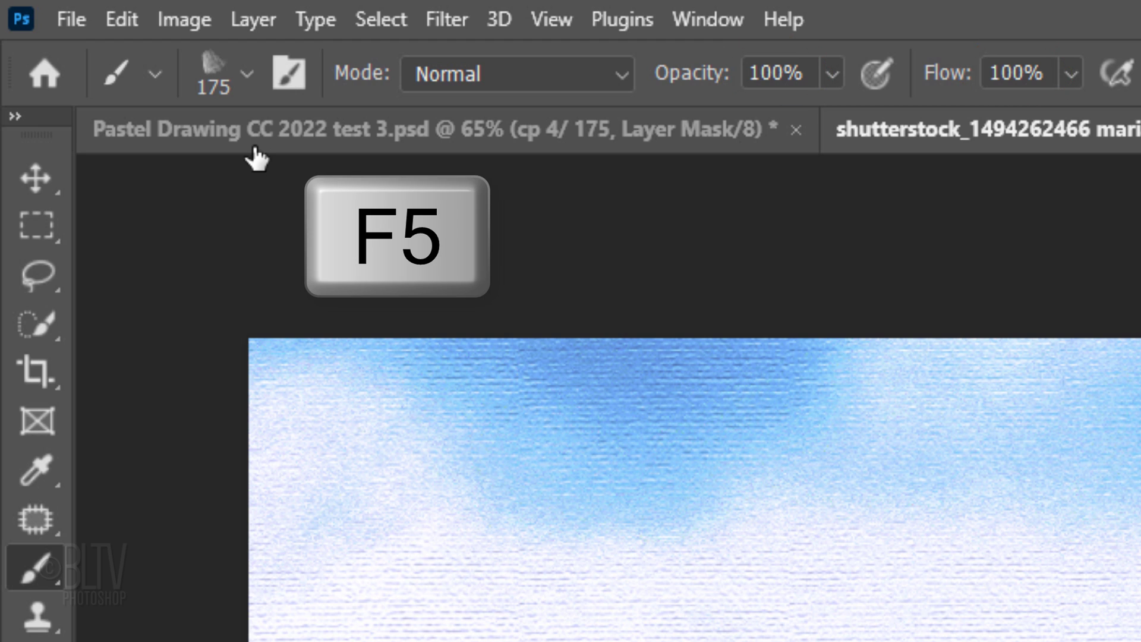
pyautogui.press('f5')
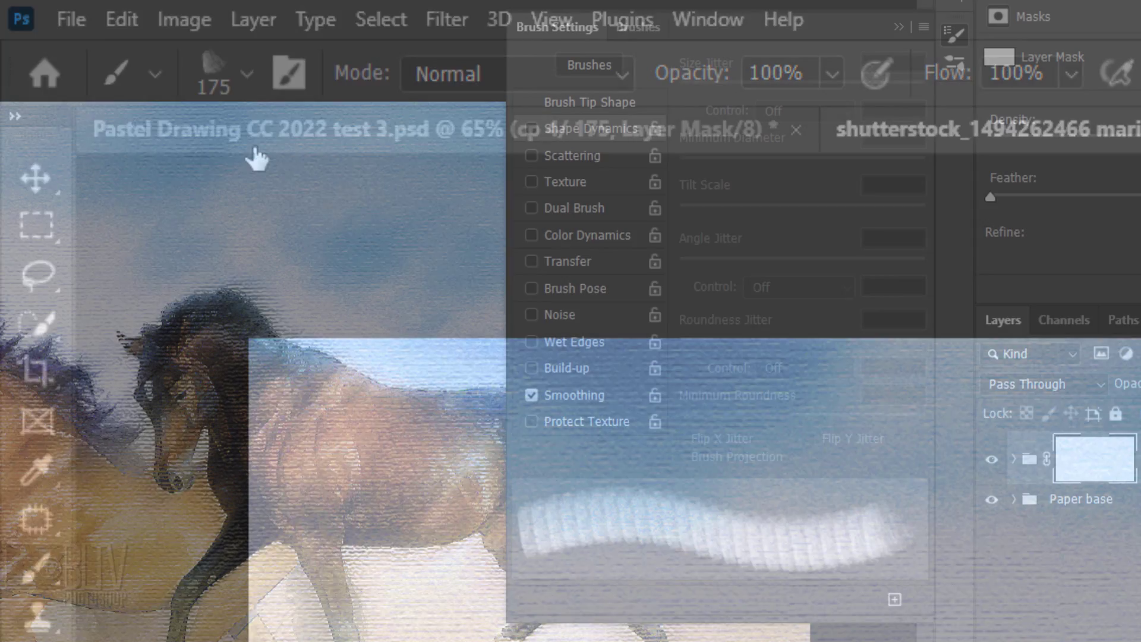
pyautogui.click(530, 128)
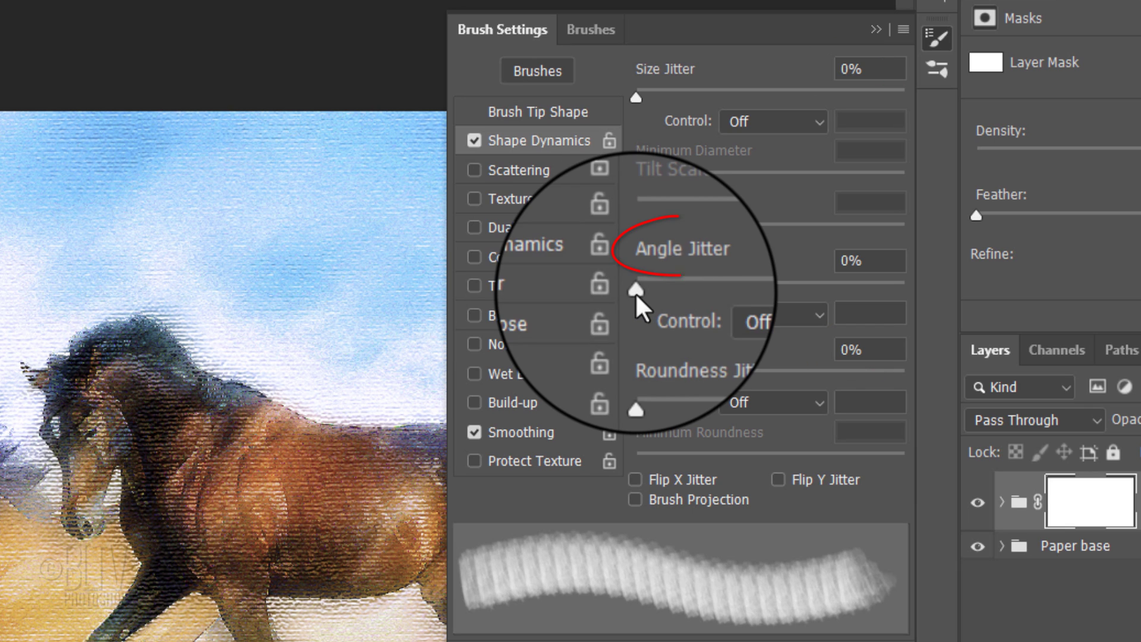
pyautogui.moveTo(638, 283); pyautogui.dragTo(687, 282)
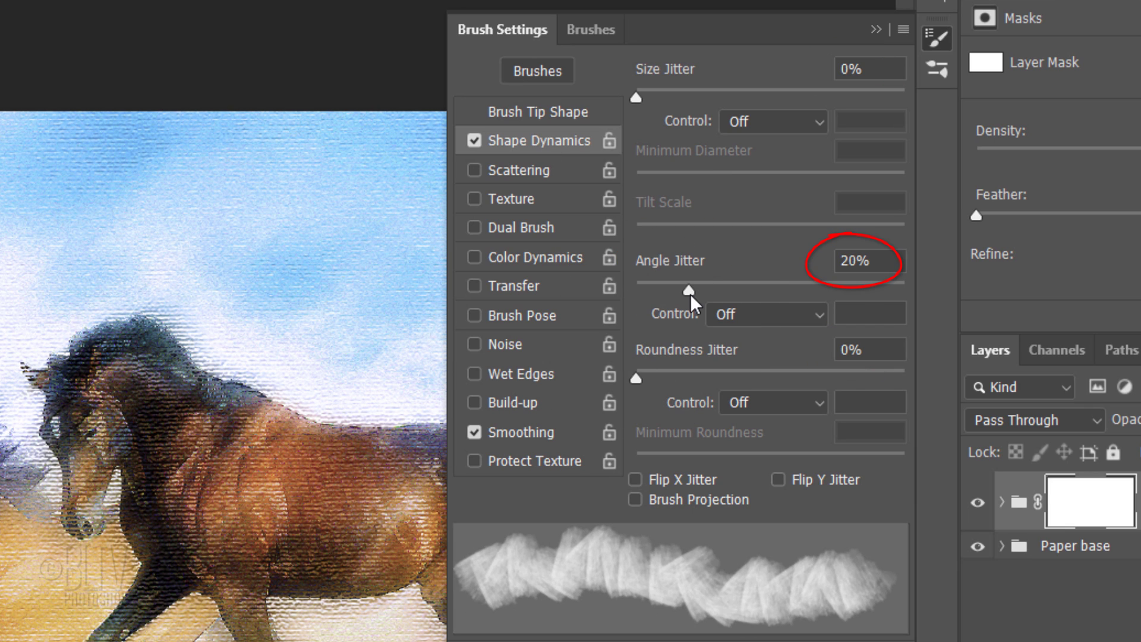